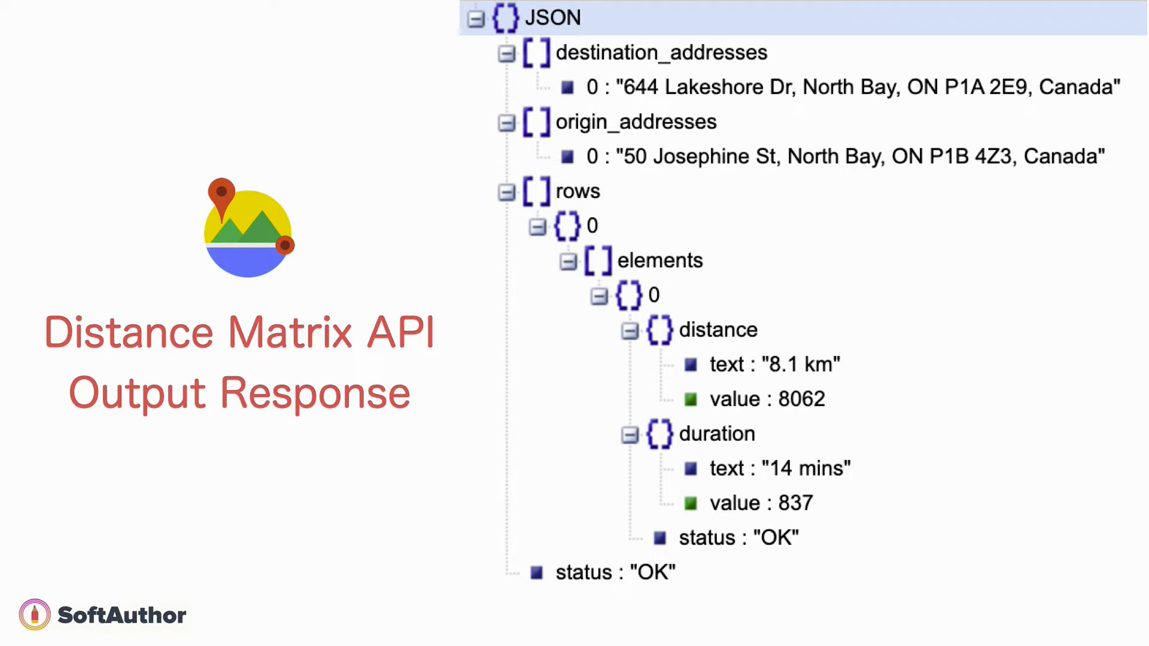
# Zoom into and scroll through the multi-address JSON response slide.
pyautogui.click(660, 52)
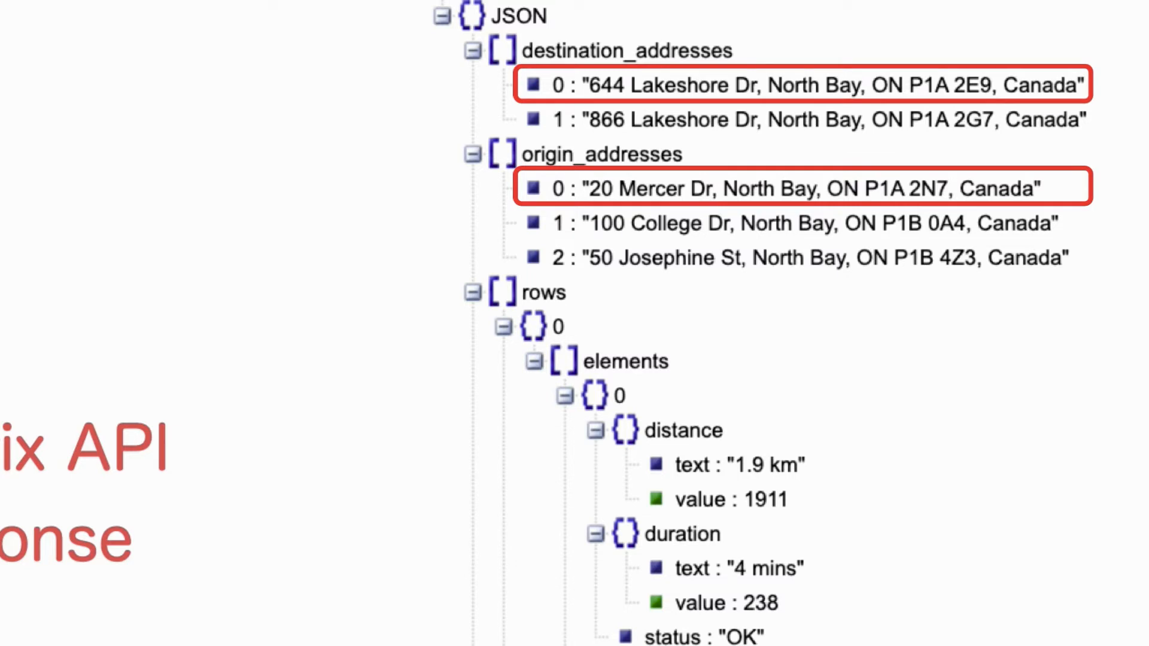
pyautogui.scroll(-3)
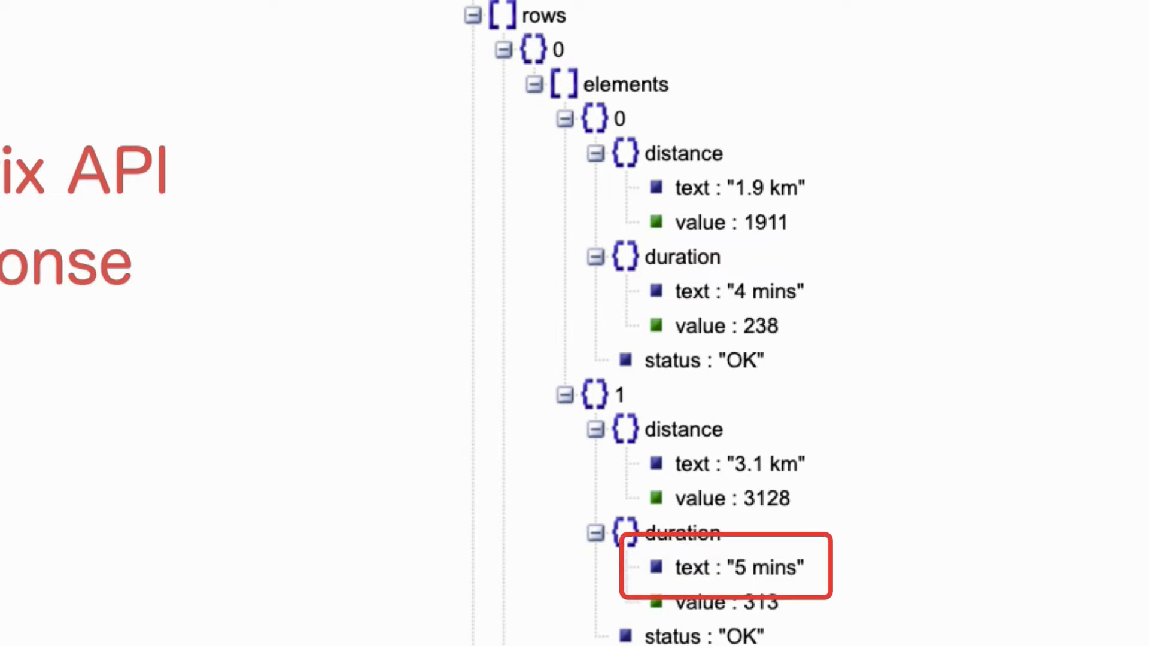
pyautogui.scroll(-3)
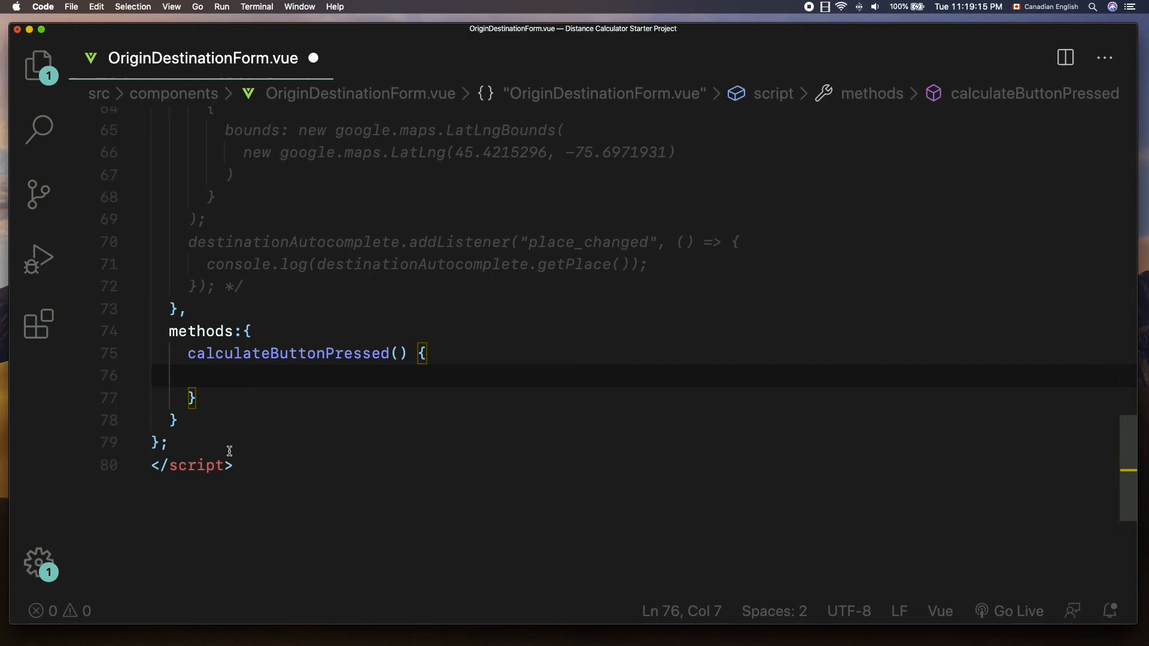
pyautogui.write('const')
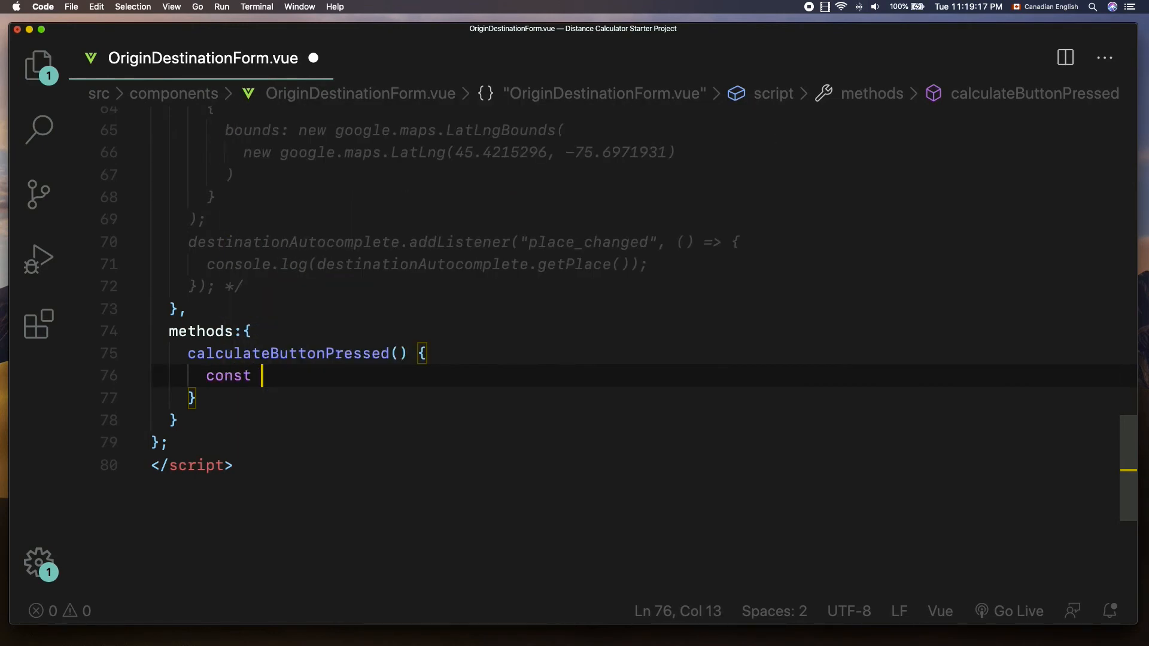
pyautogui.write('URL =')
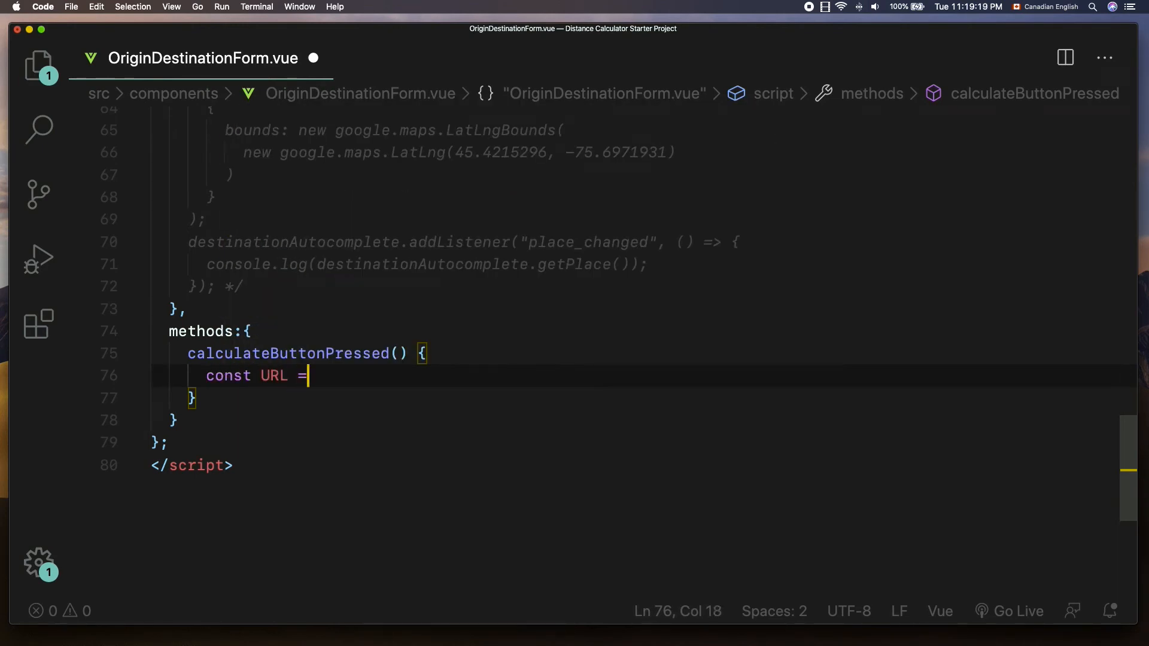
pyautogui.write('`')
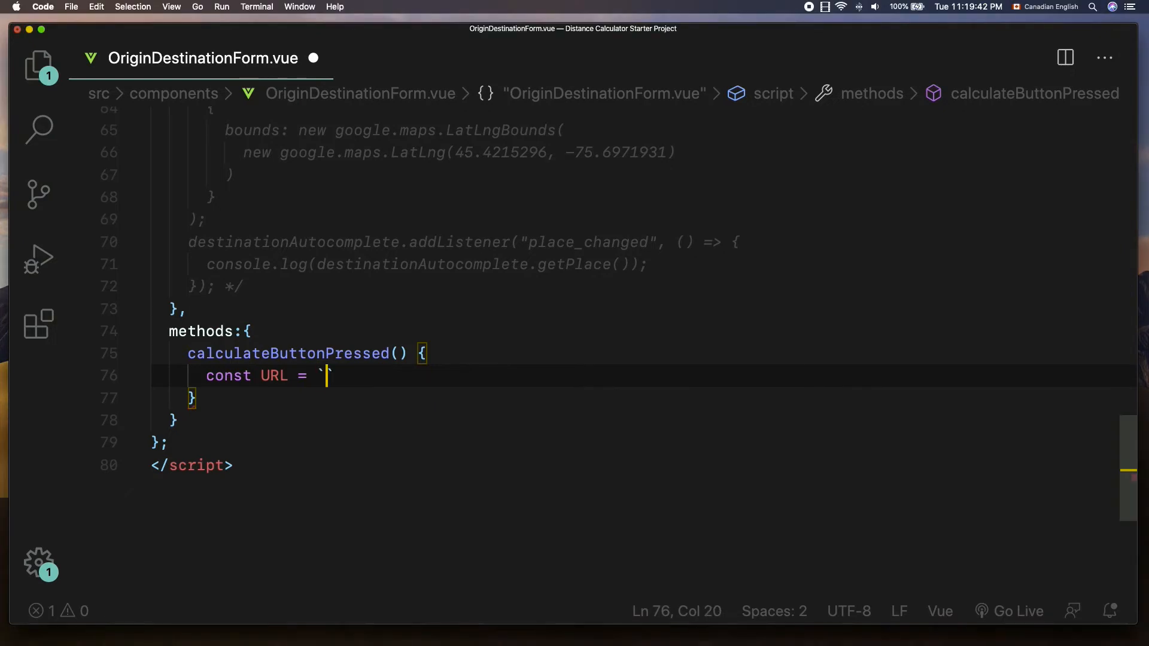
pyautogui.moveTo(359, 367)
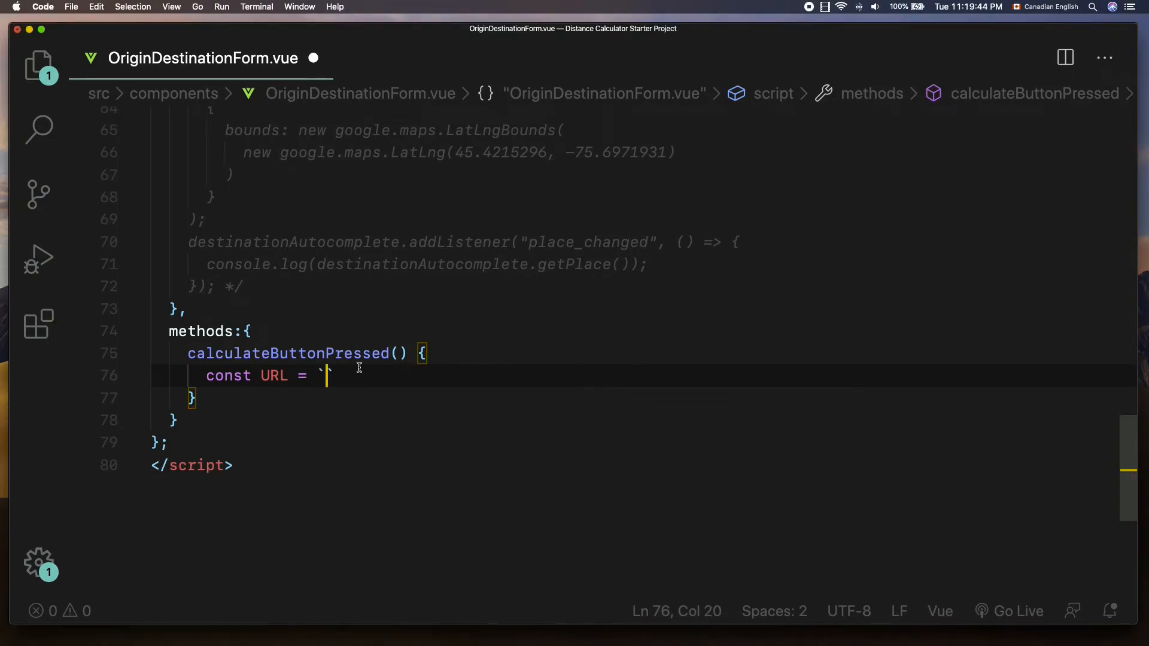
pyautogui.write('https://maps.googleapis.com/maps/api/distancematrix/')
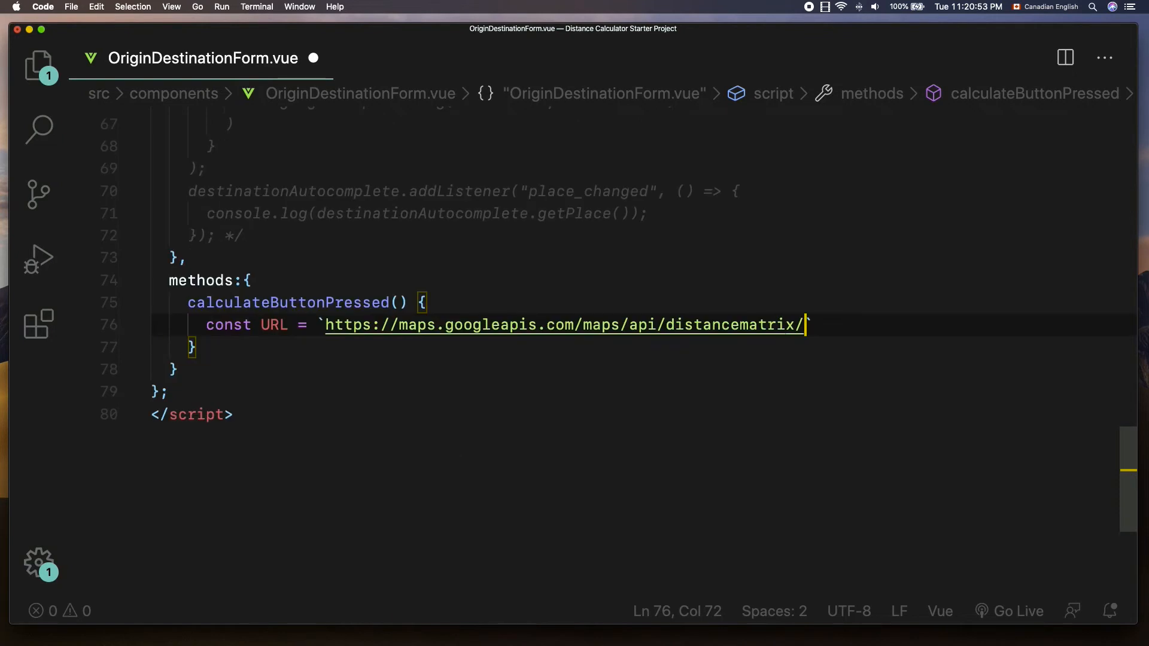
pyautogui.write('json')
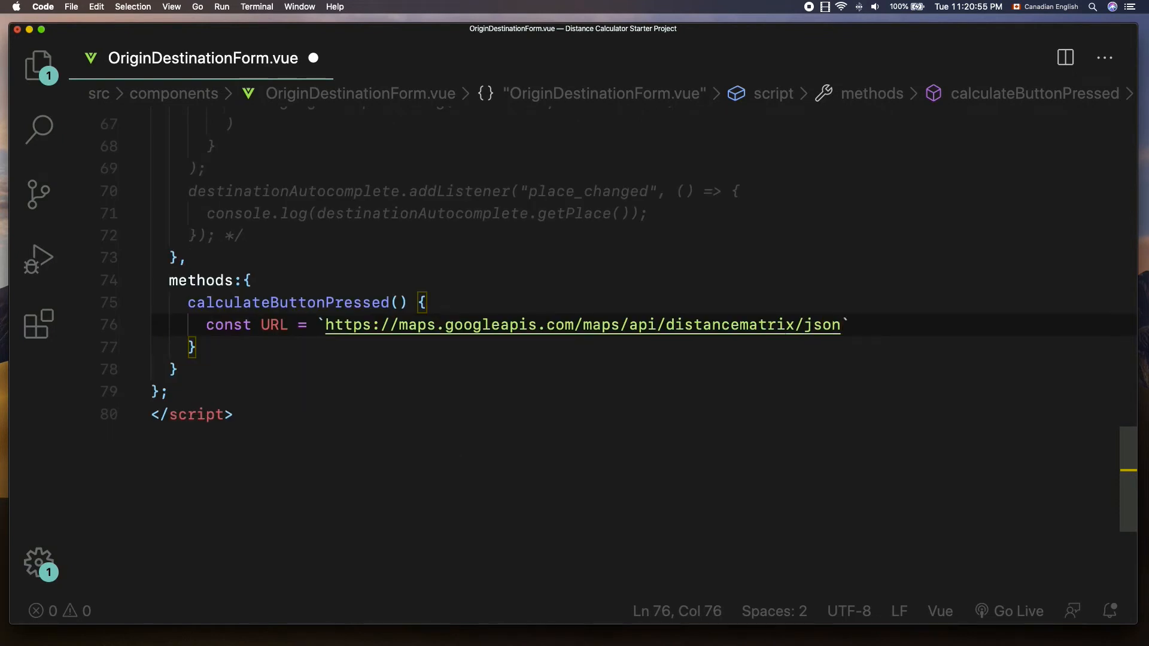
pyautogui.write('?')
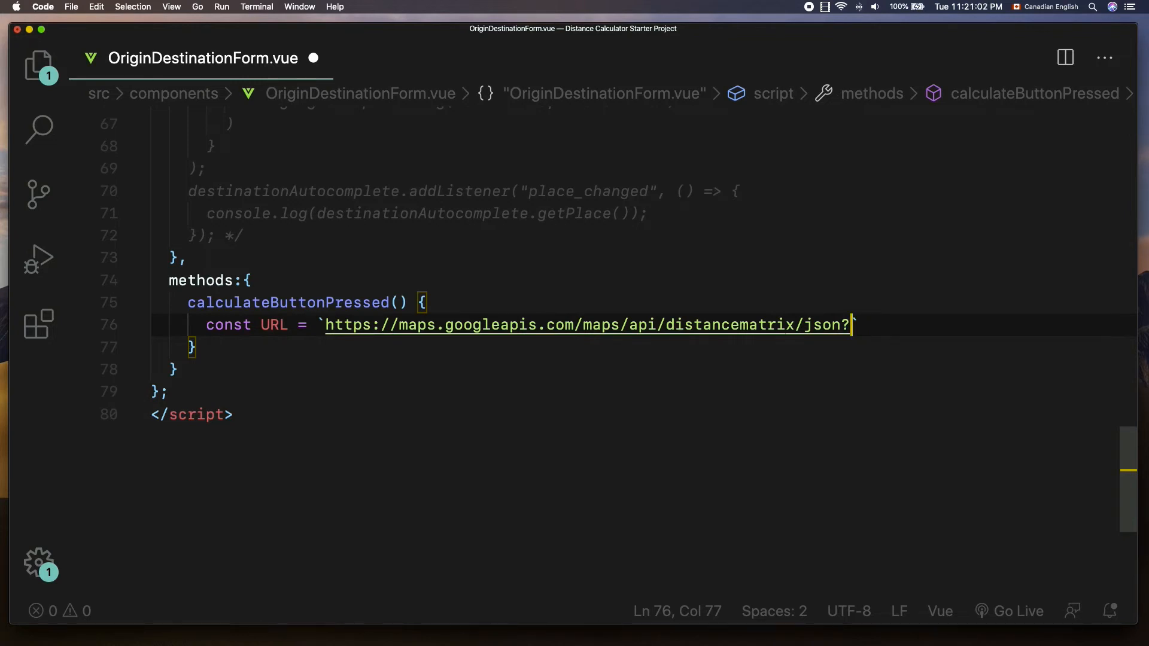
pyautogui.write('`;')
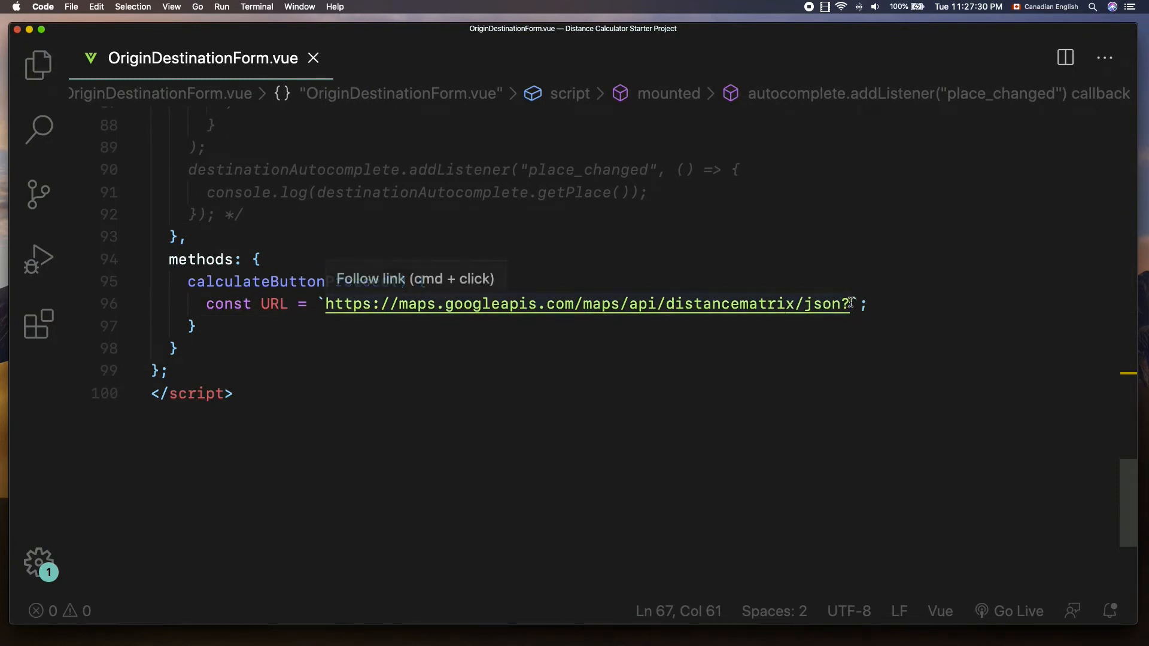
pyautogui.write('?origin')
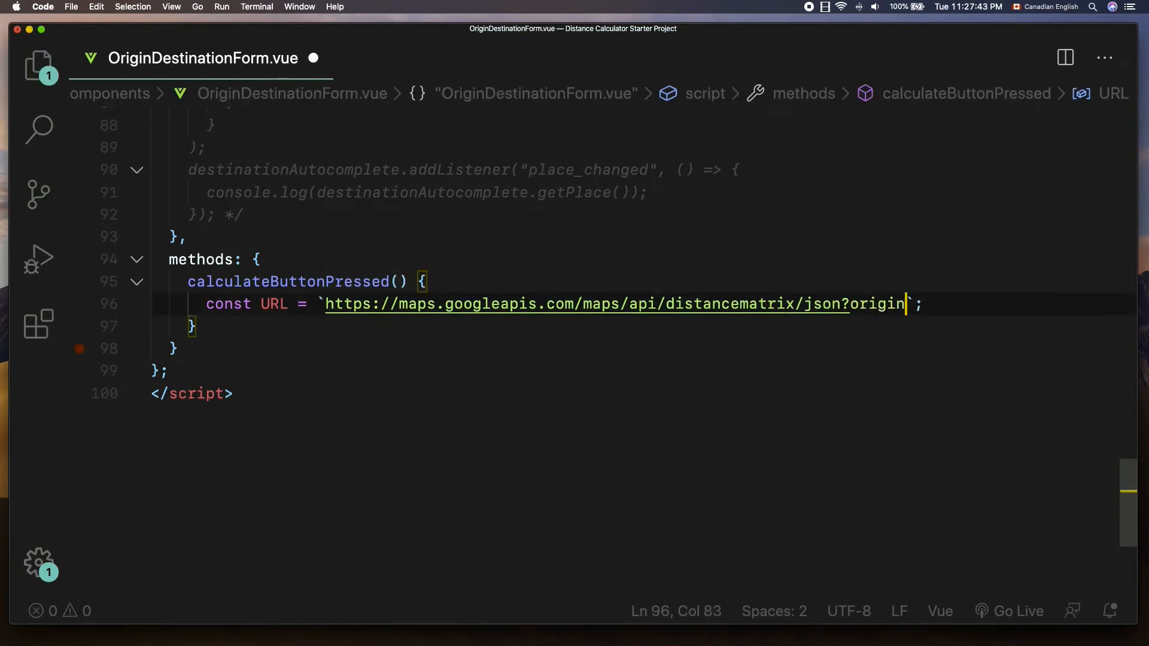
# Append origins=${this.route.origin.lat},${this.route.origin.lng}& to the URL template string.
pyautogui.write('s=${}')
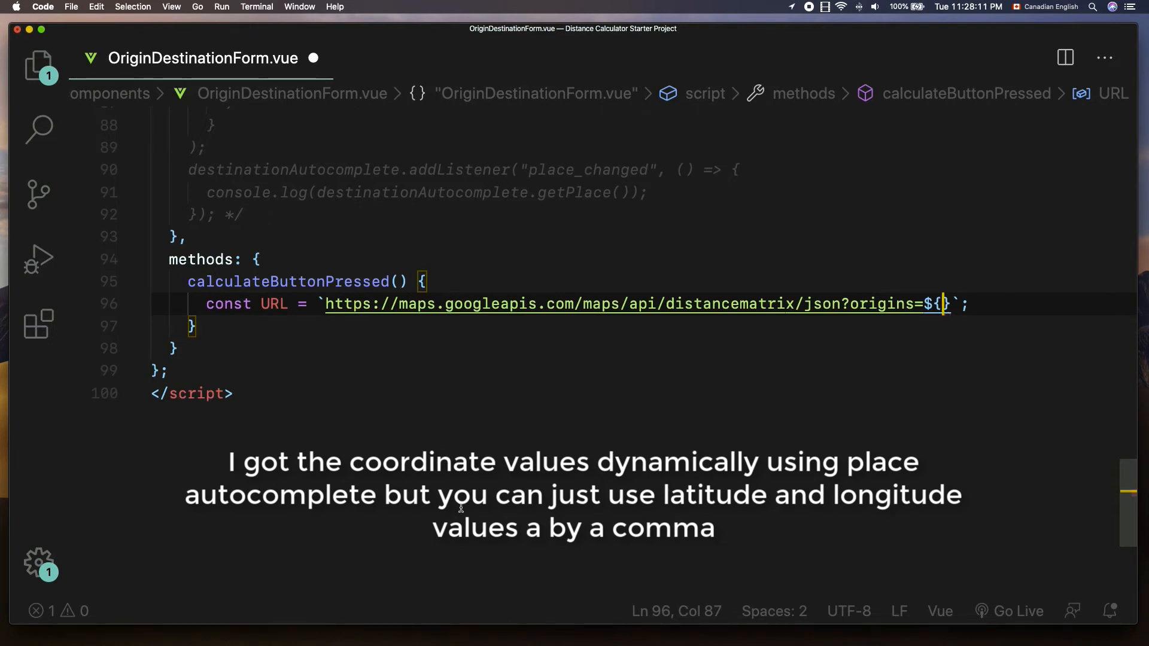
pyautogui.write('this.route.origi')
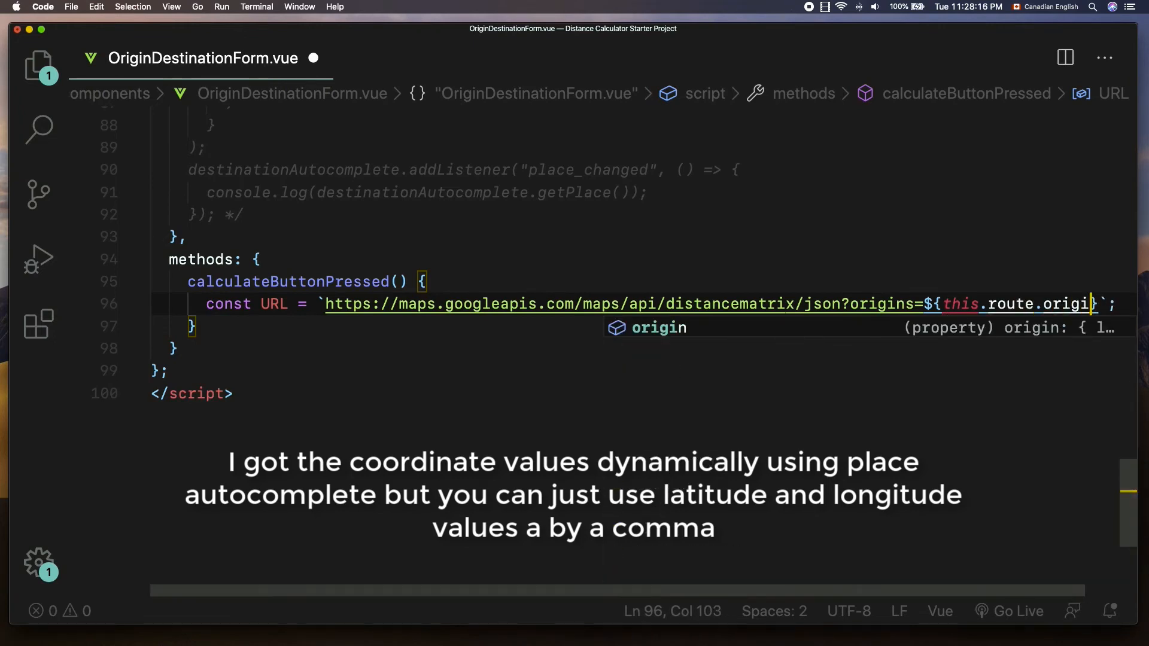
pyautogui.write('.lat')
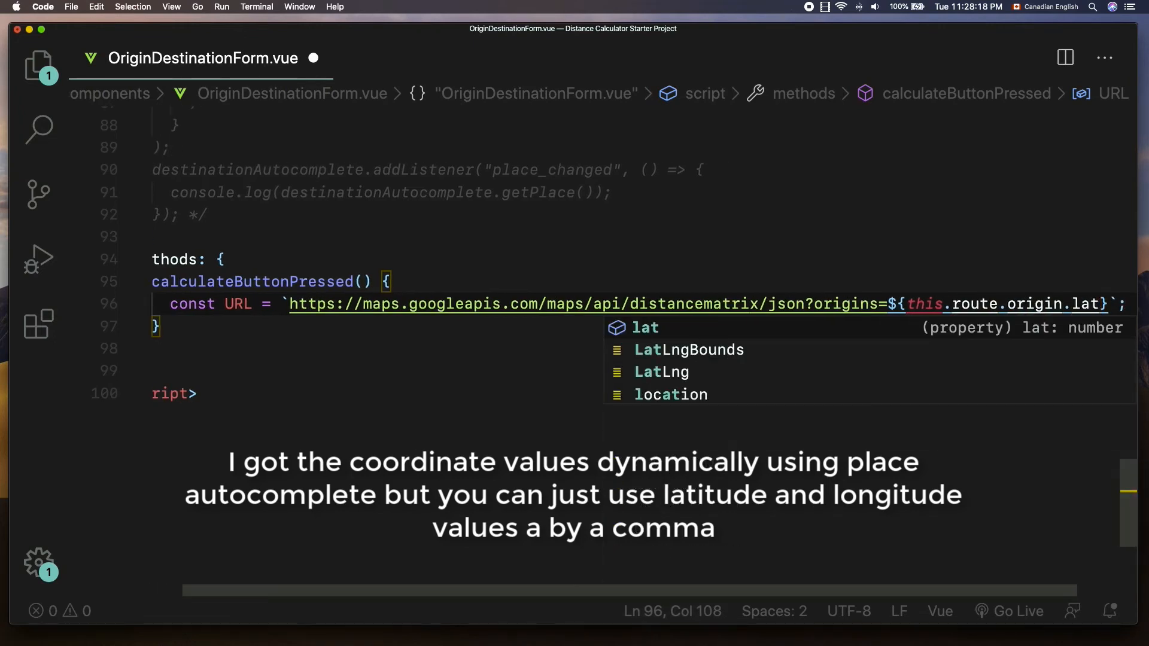
pyautogui.write('},$')
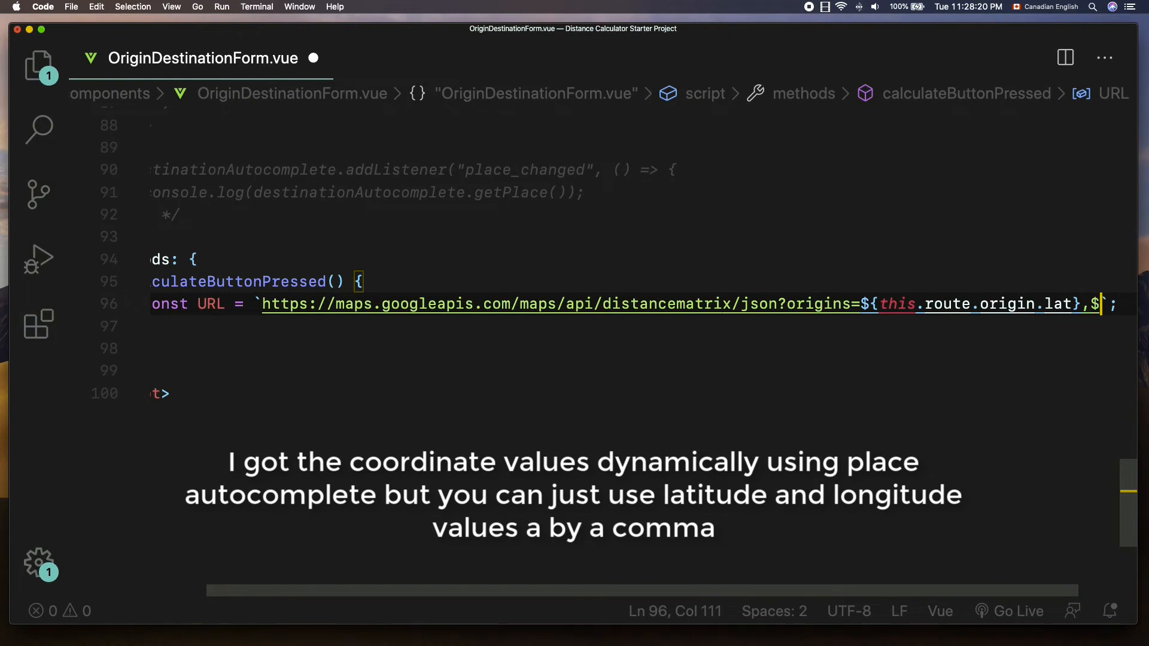
pyautogui.write('{}')
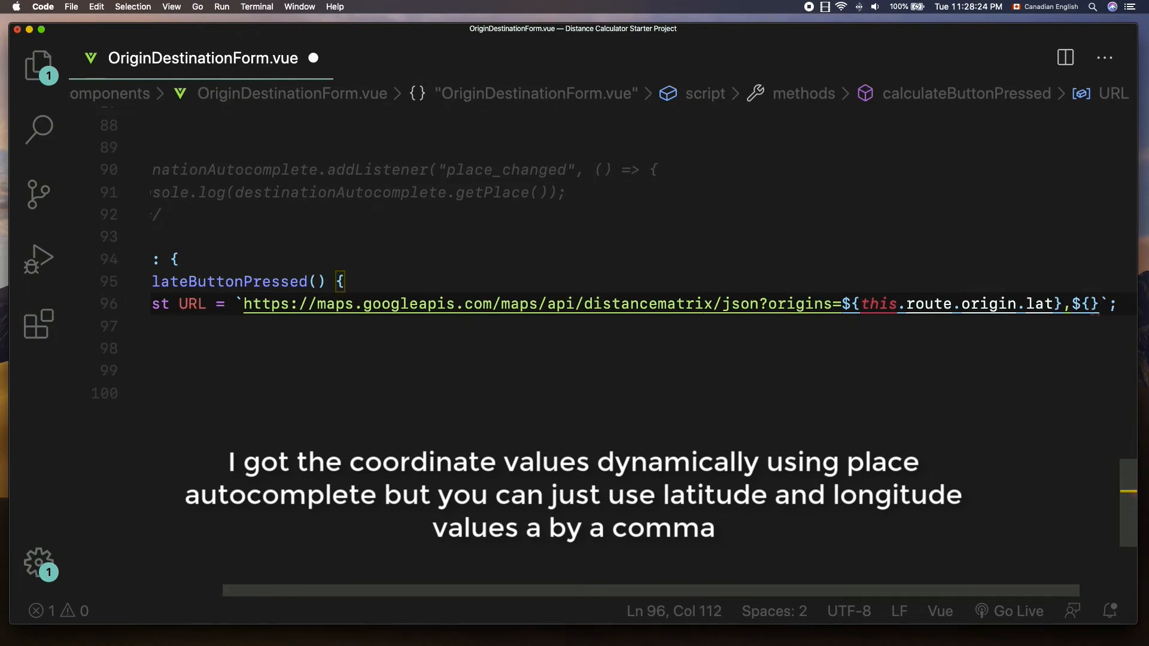
pyautogui.write('this.route.origin.lng')
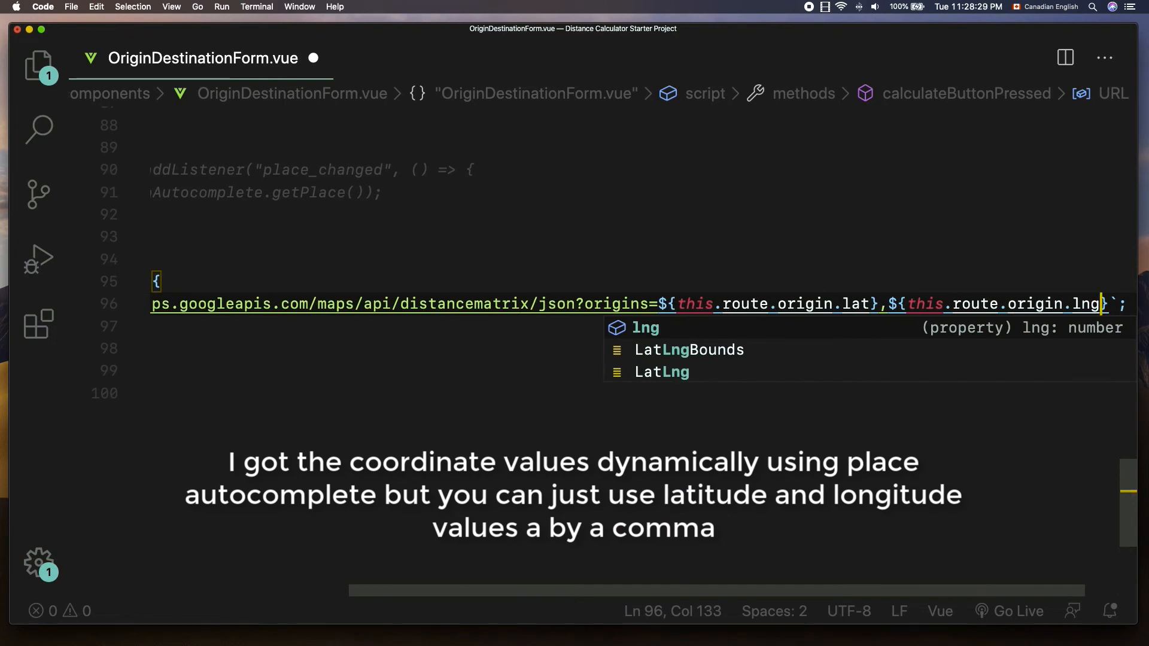
pyautogui.write('&')
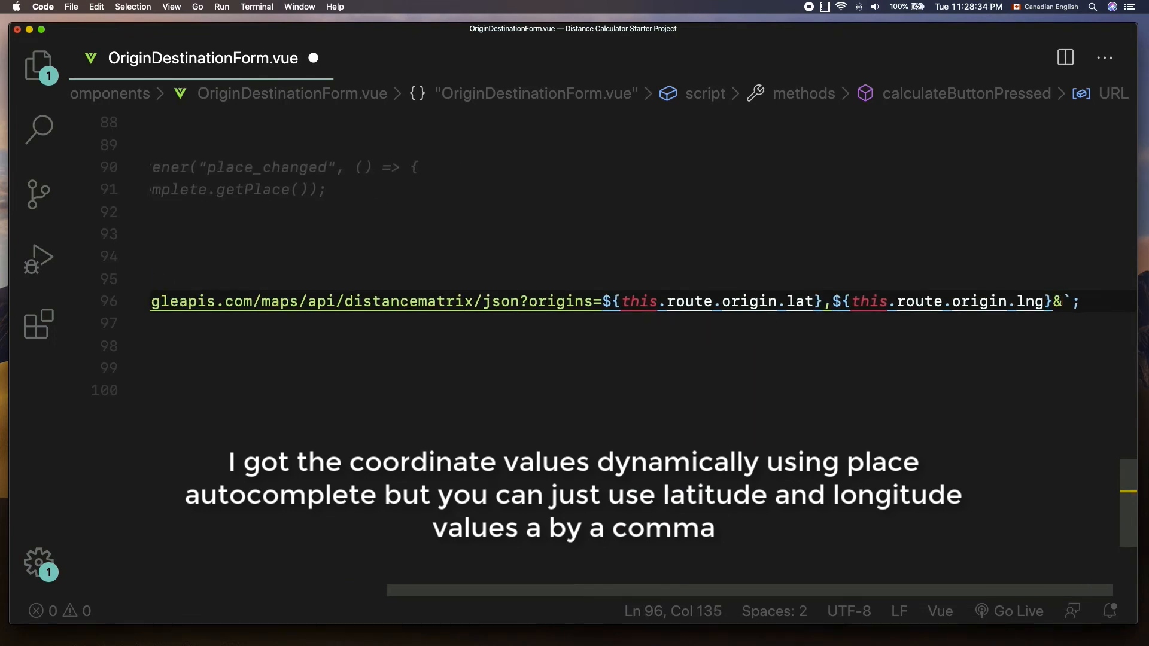
# Add destinations from this.route.destination lat/lng and a &key= parameter to the URL.
pyautogui.write('&destinations=${this.route.}')
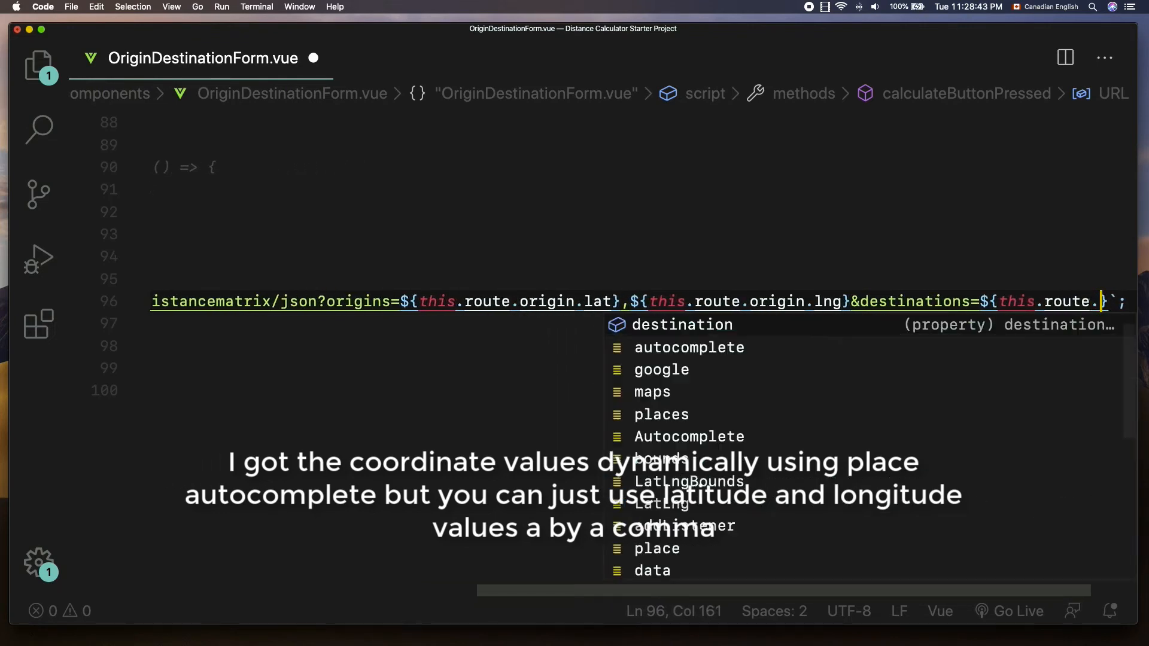
pyautogui.write('destination')
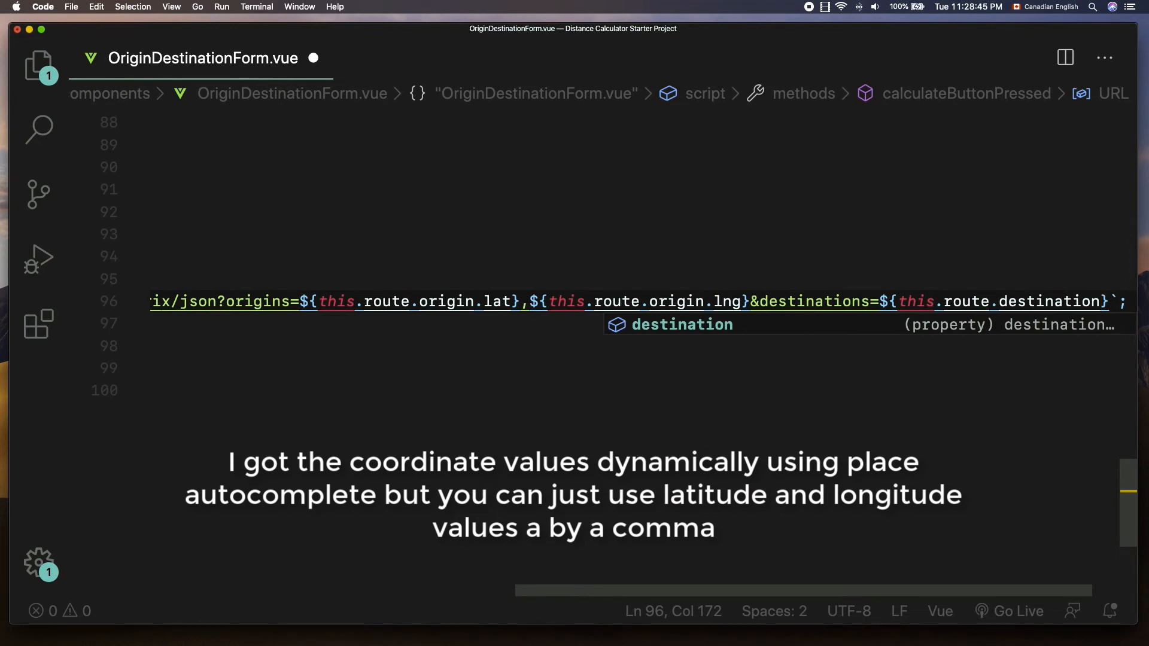
pyautogui.write('.lat')
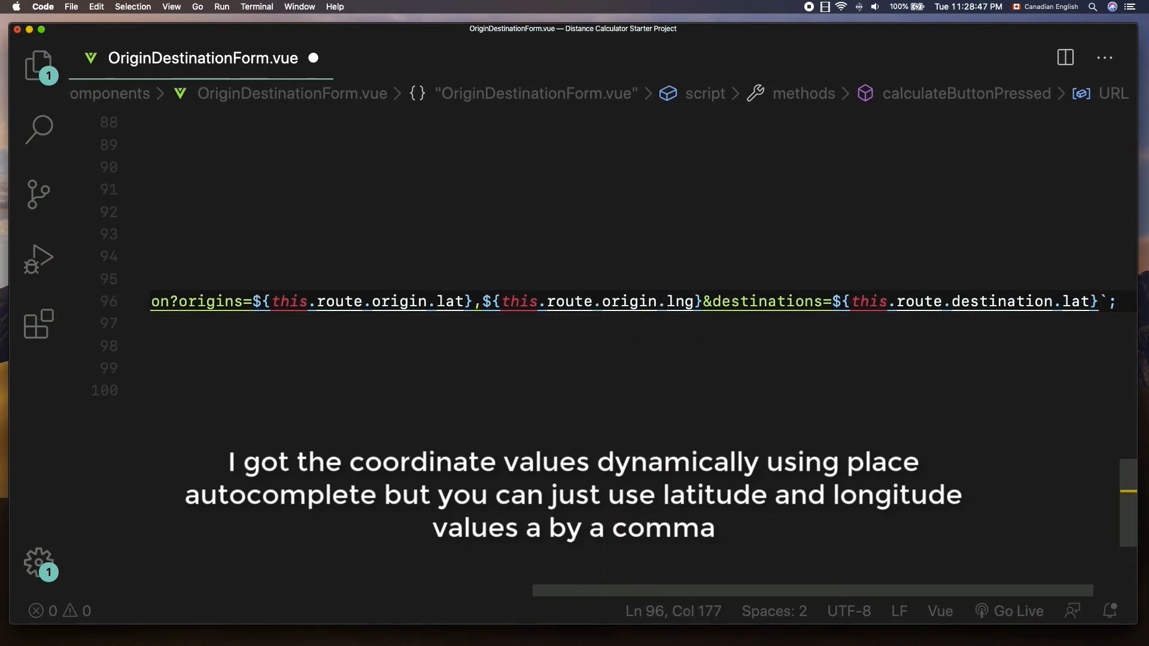
pyautogui.write('${}')
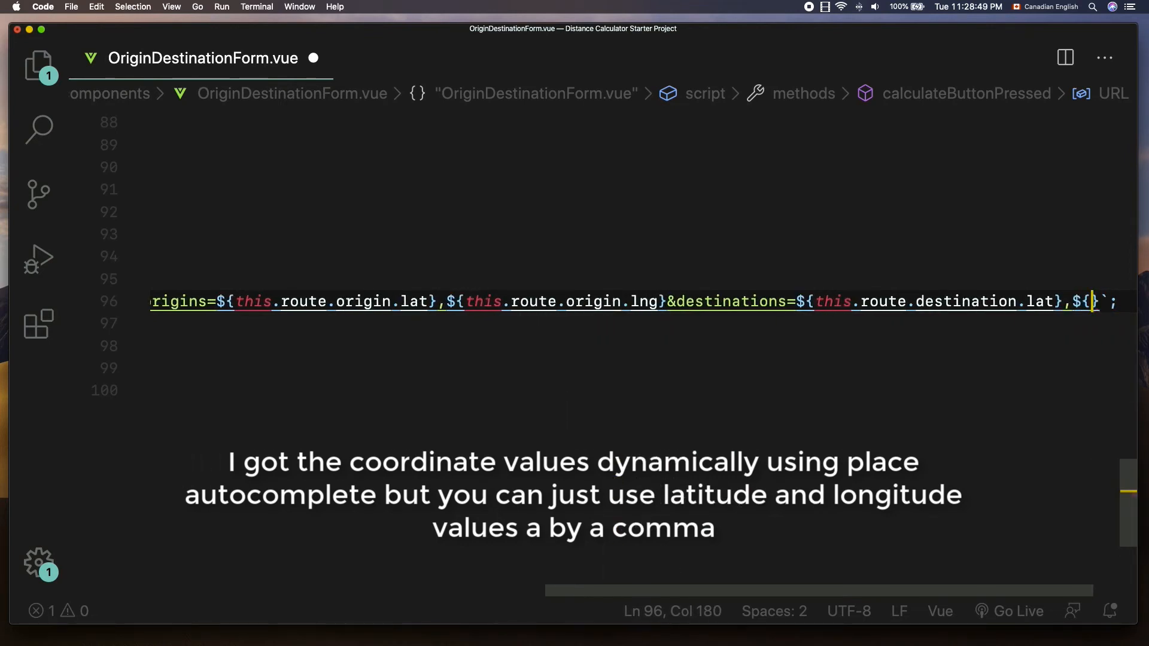
pyautogui.write('route.')
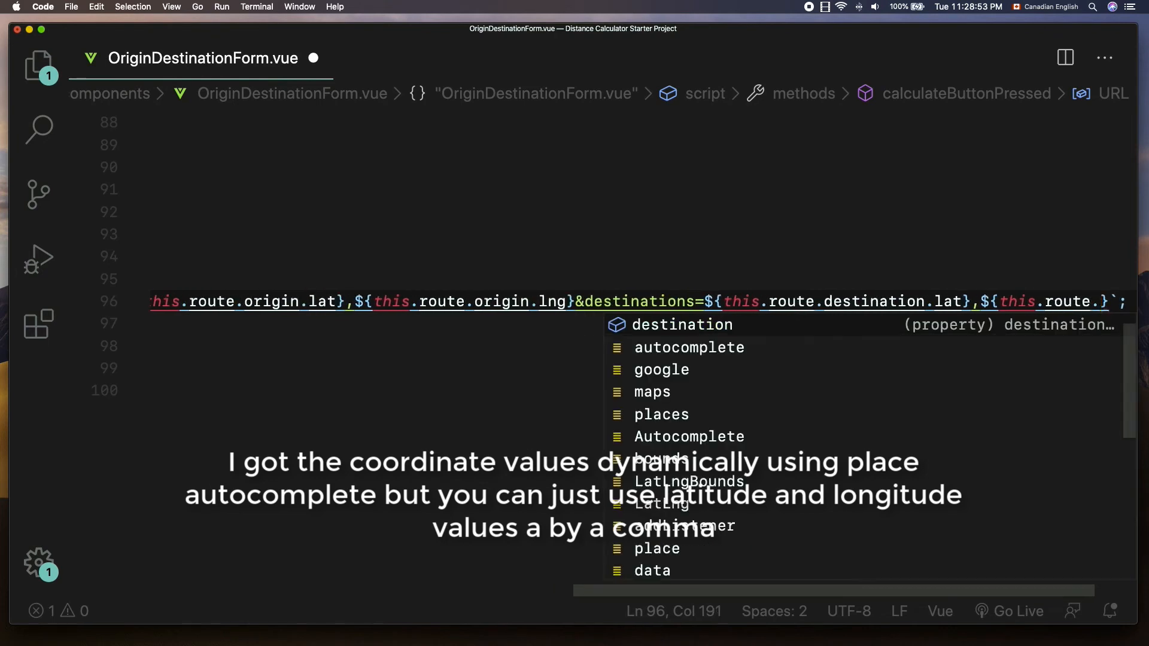
pyautogui.write('.destination.lng')
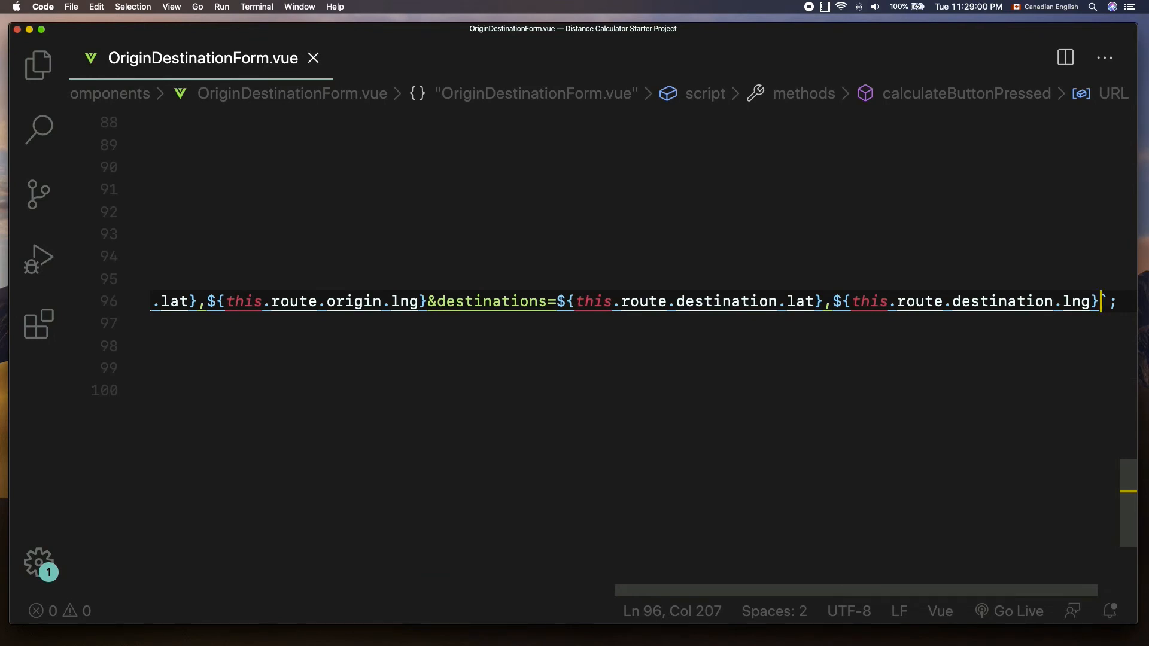
pyautogui.write('&key')
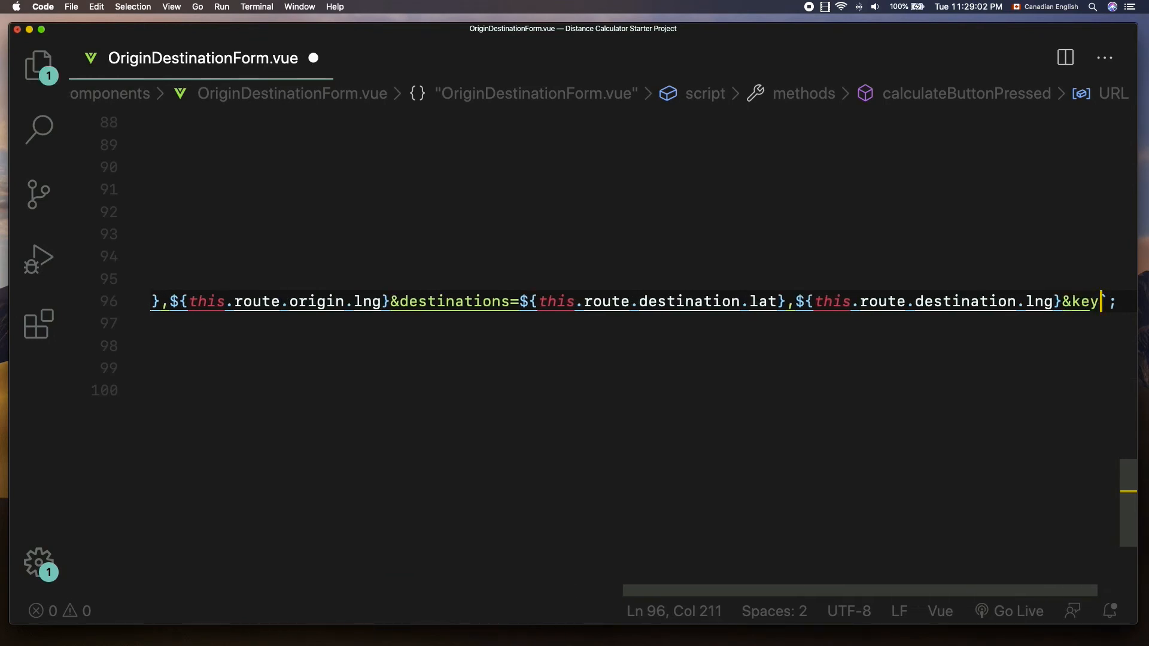
pyautogui.write('=')
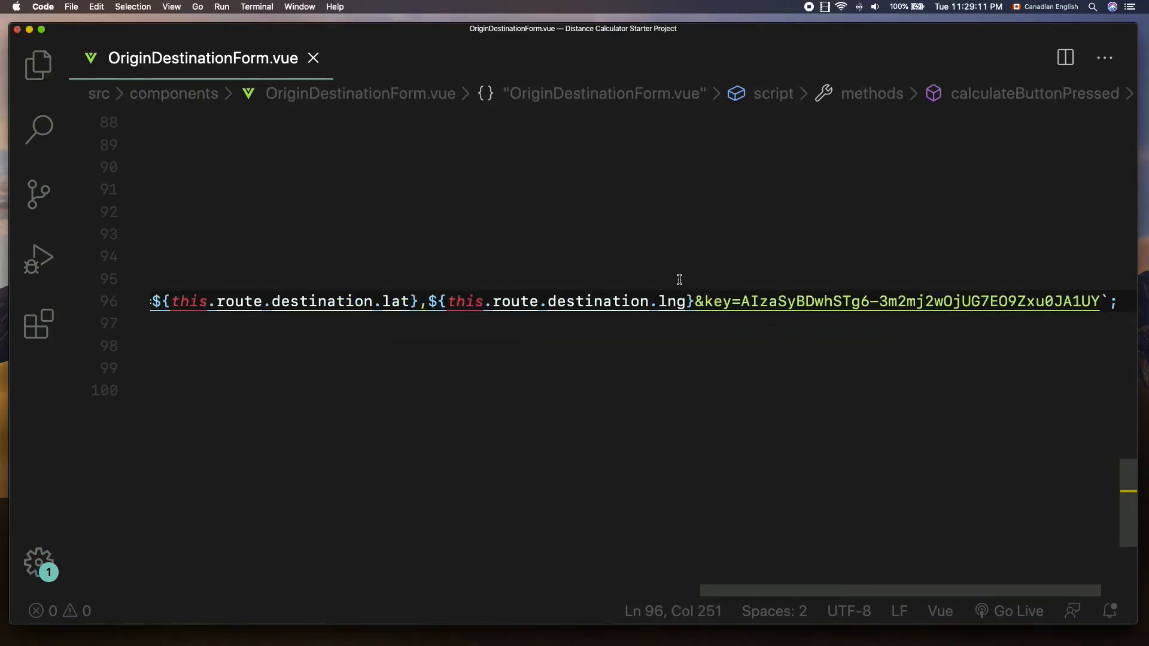
pyautogui.moveTo(624, 342)
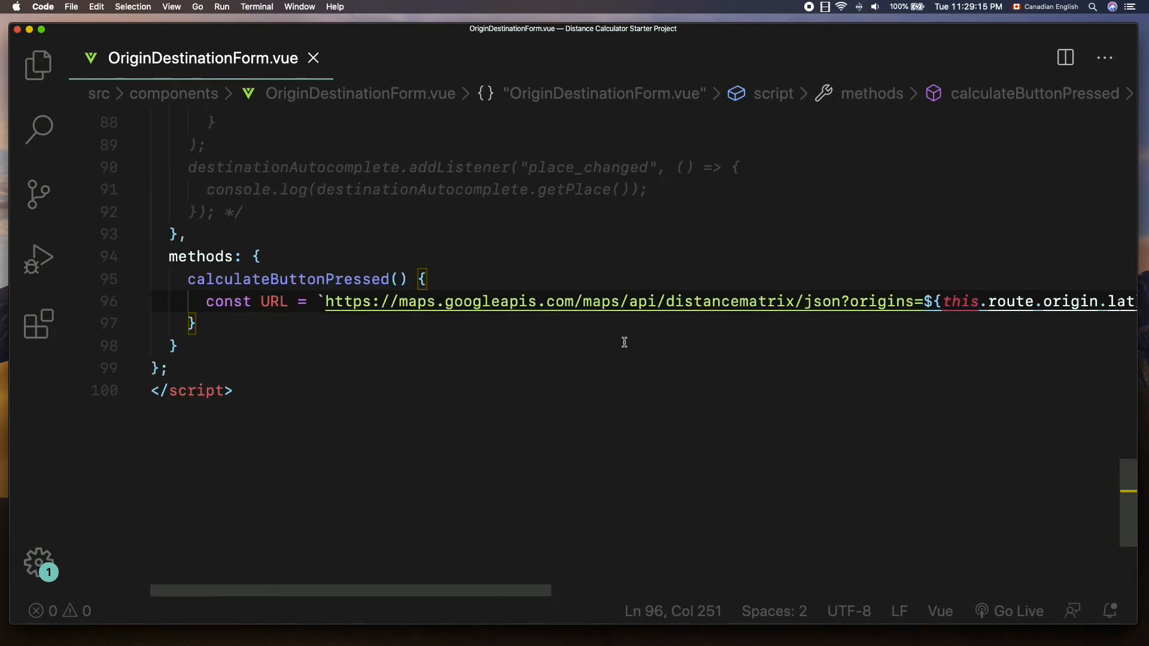
pyautogui.moveTo(623, 340)
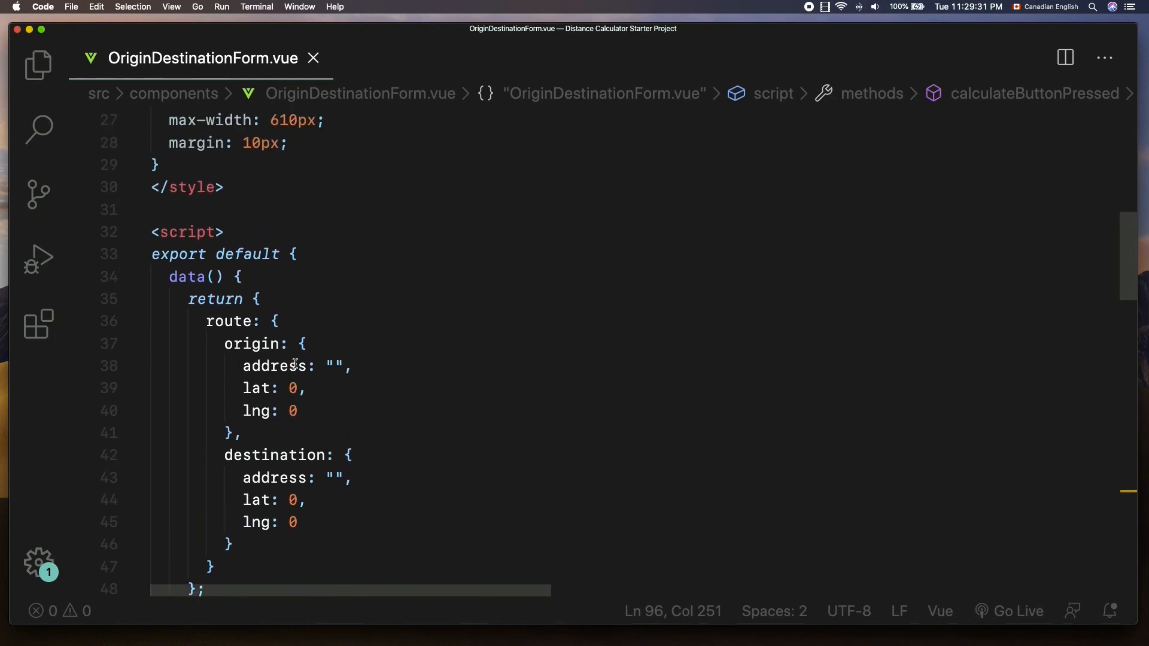
# Add import axios from 'axios' on a new line under <script>.
pyautogui.write('i')
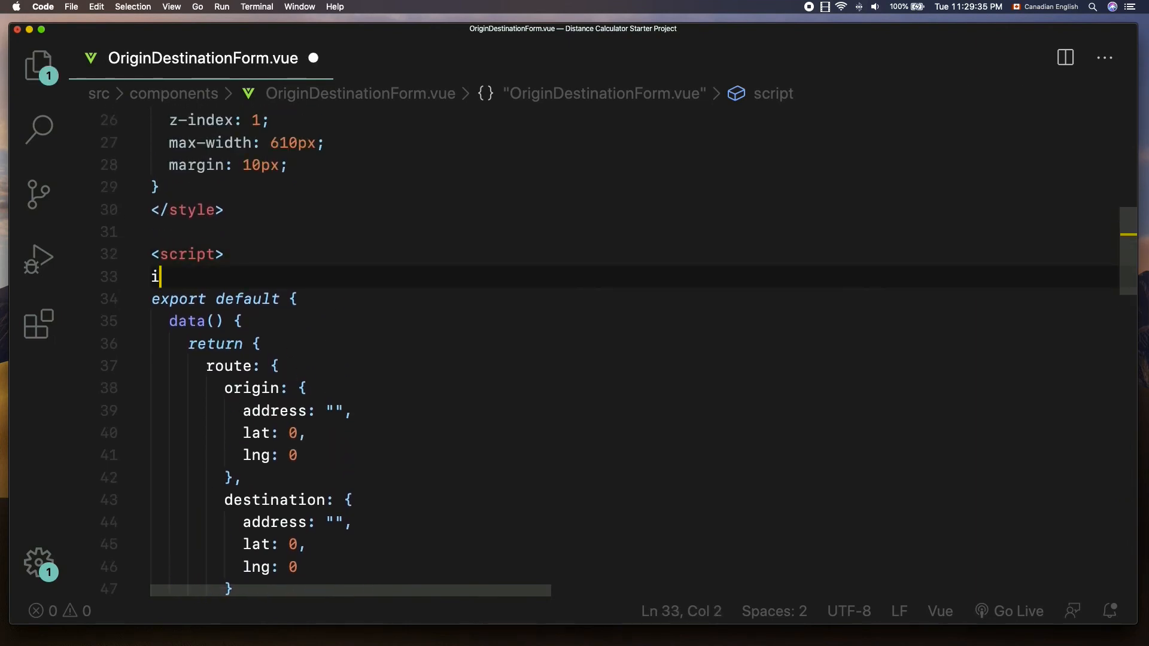
pyautogui.write('mport axios f')
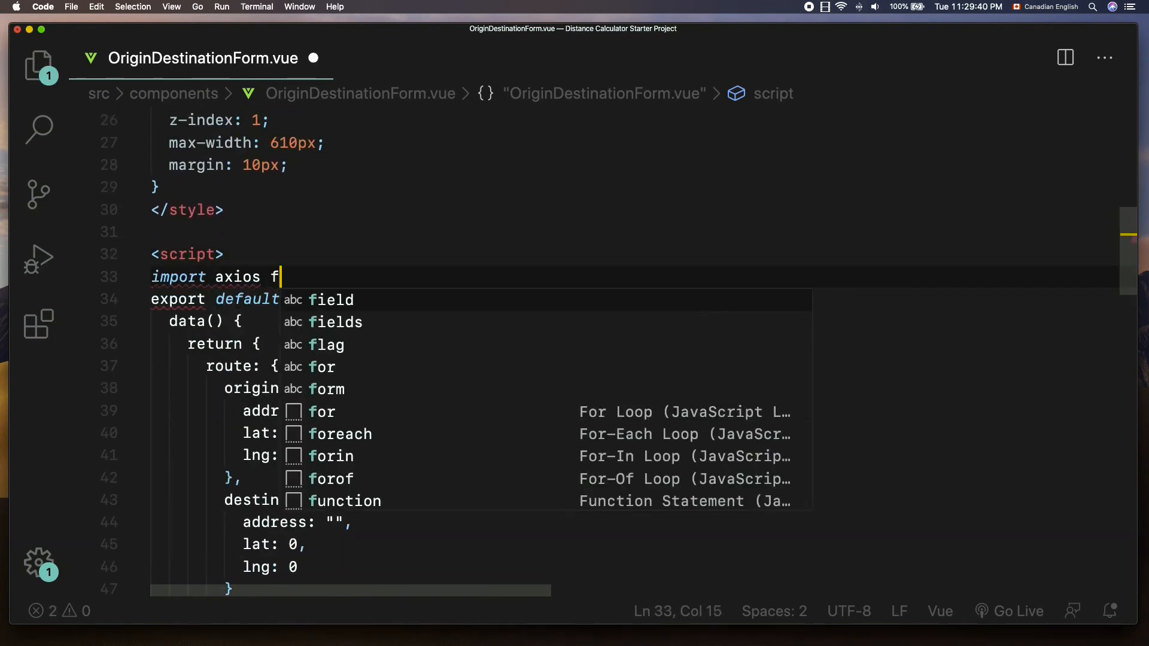
pyautogui.write("rom 'axios'")
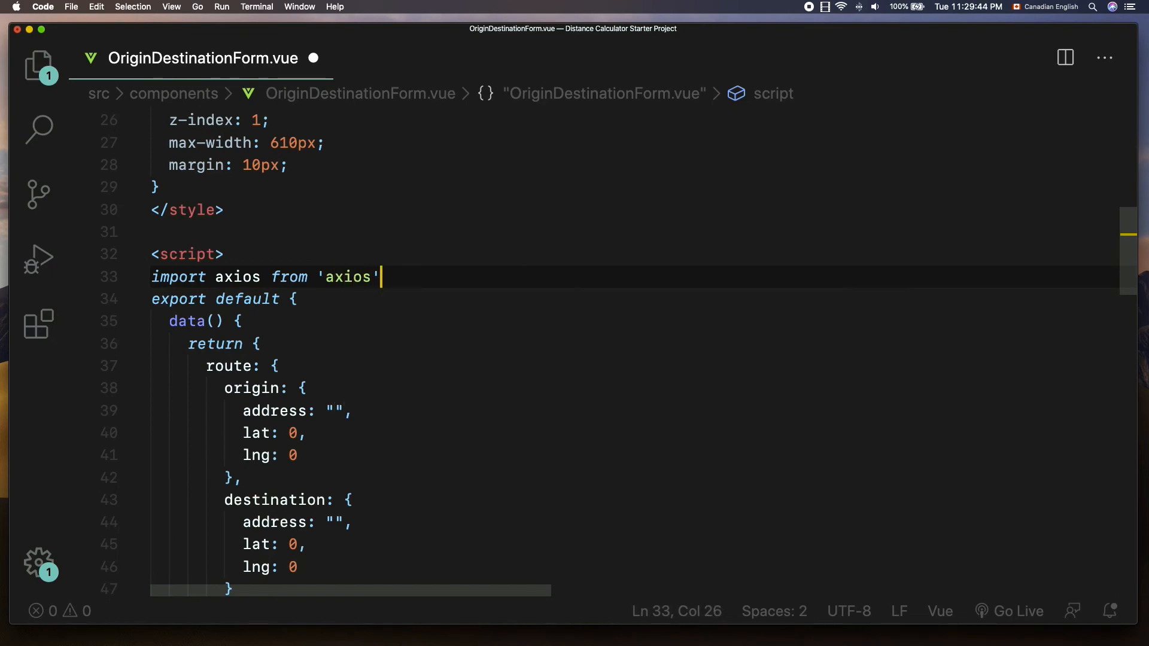
pyautogui.scroll(-3)
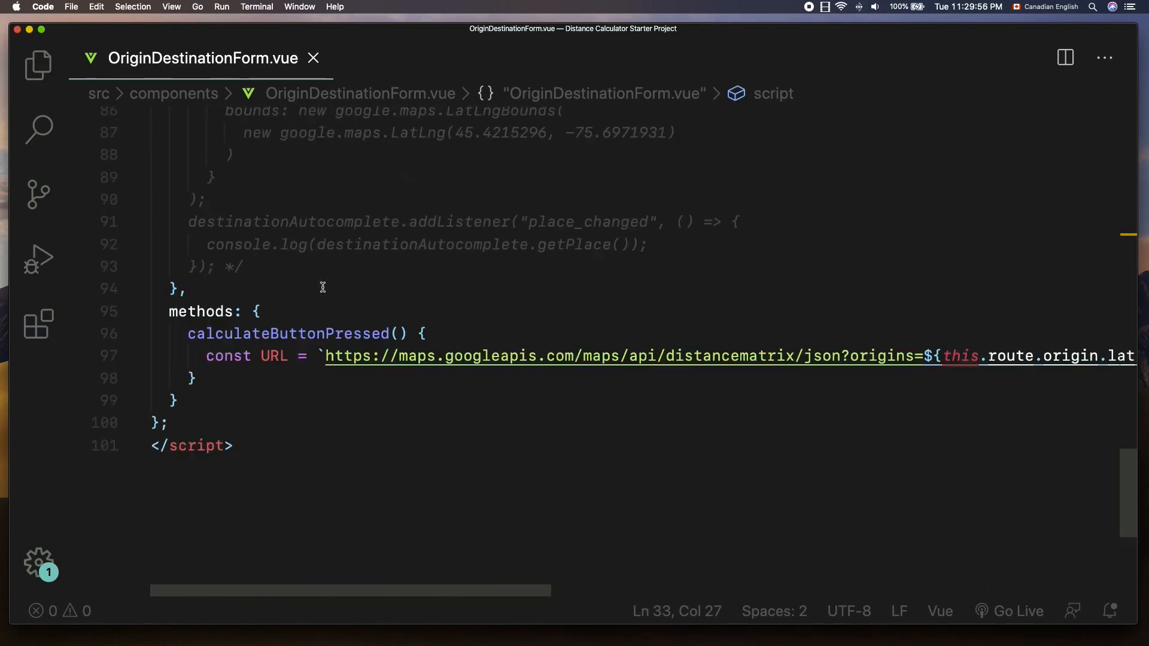
# Call axios.get(URL) with .then(response) and .catch(error) handlers in calculateButtonPressed.
pyautogui.write('ax')
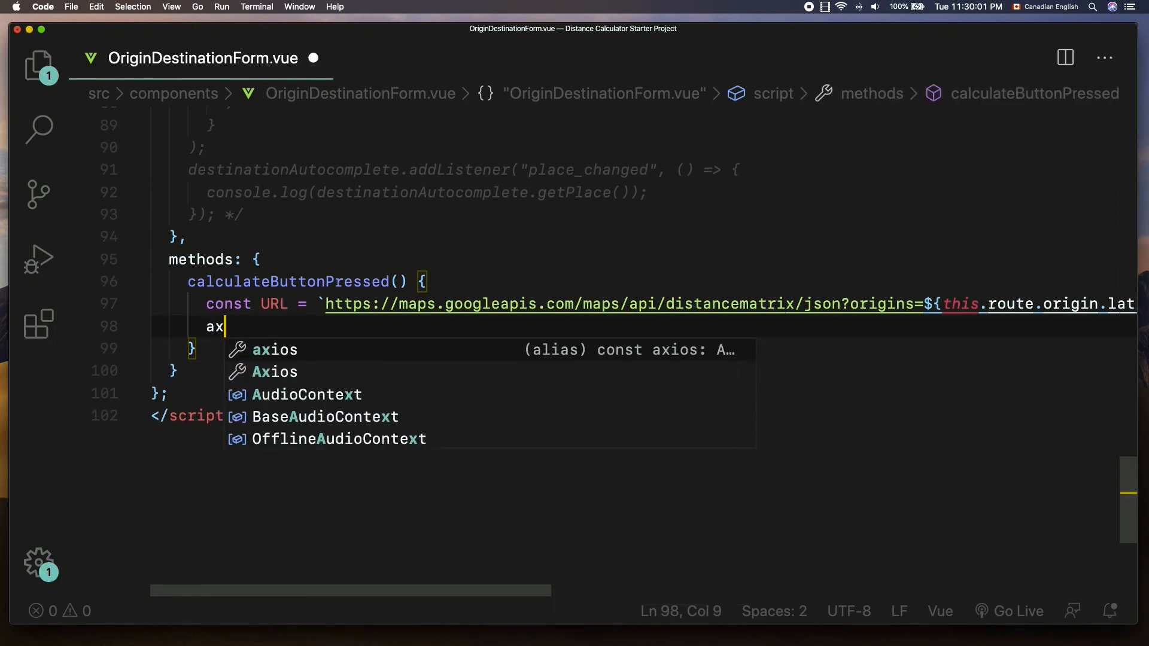
pyautogui.write('ios.get')
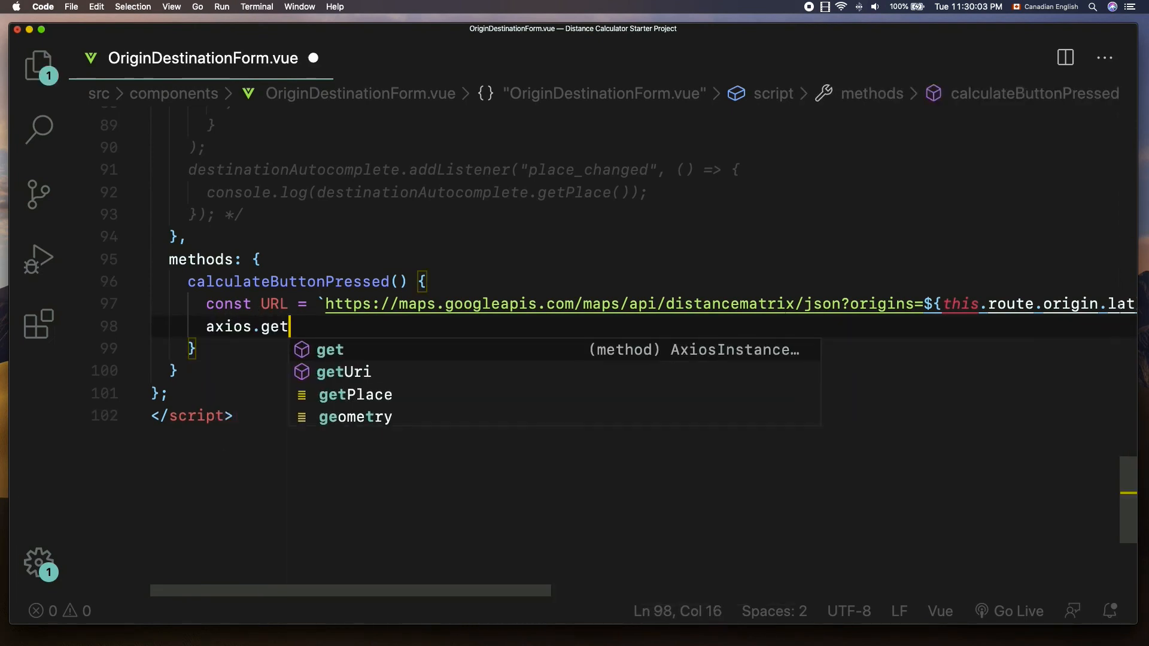
pyautogui.write('(URL')
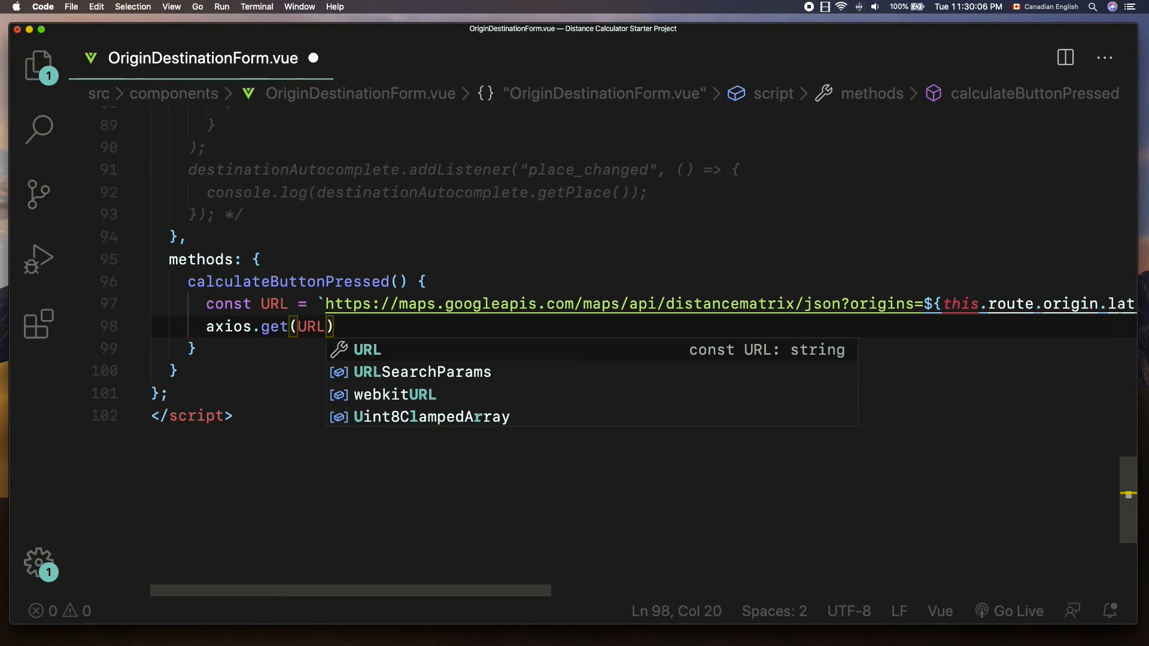
pyautogui.write(';')
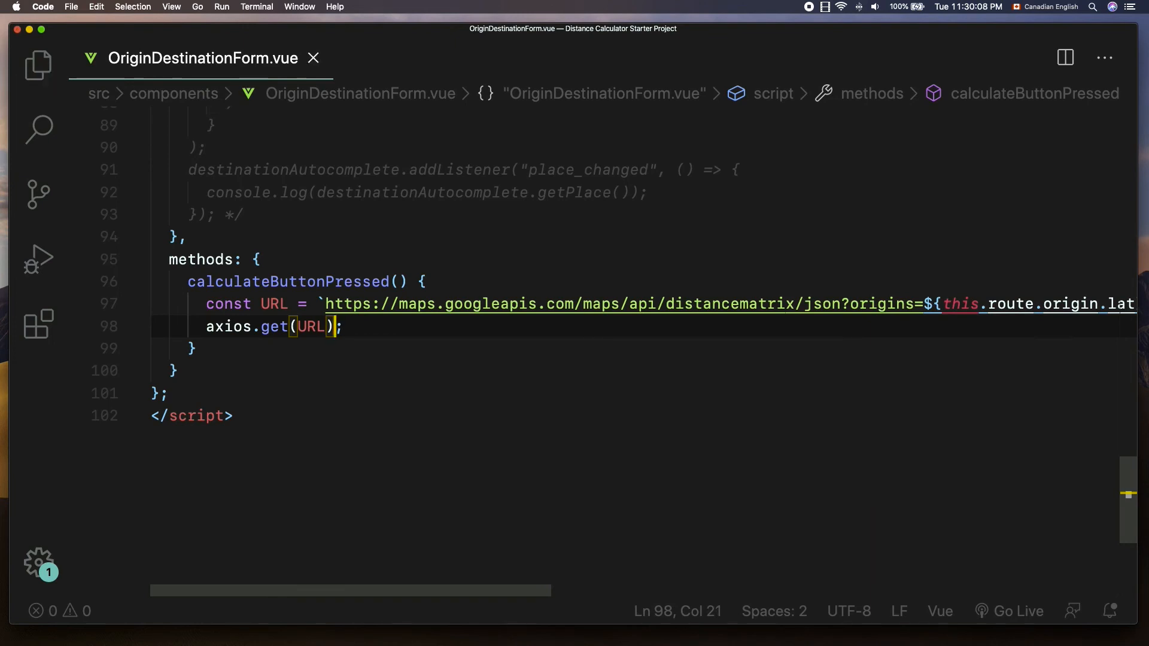
pyautogui.write('.th')
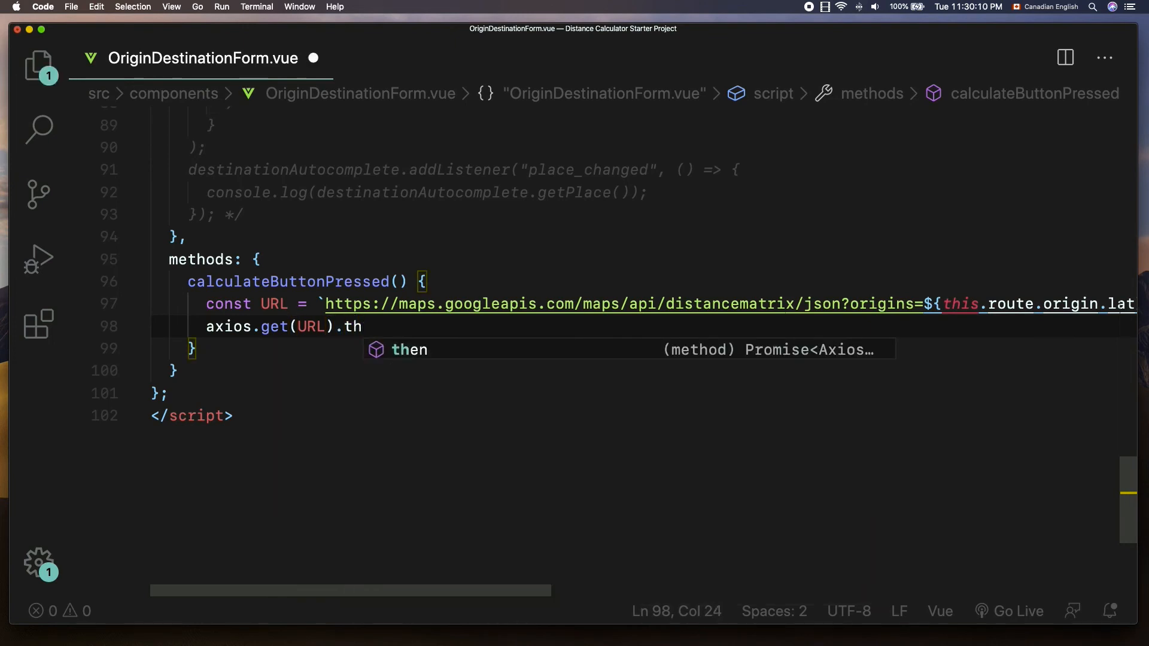
pyautogui.write('en()')
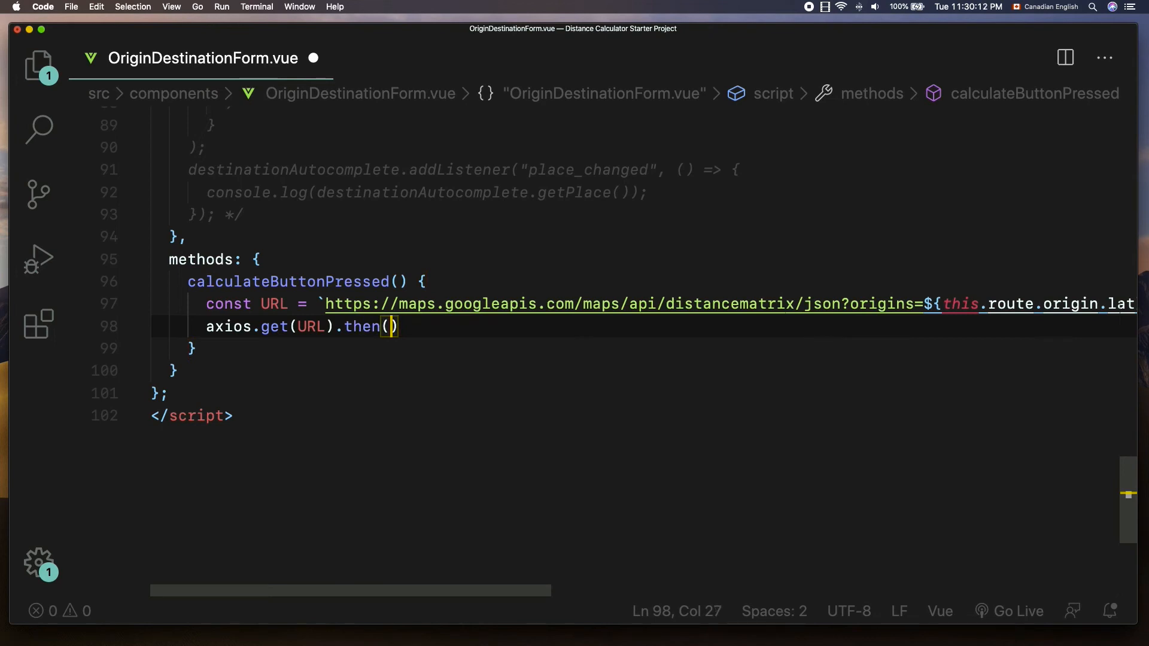
pyautogui.write('response => {')
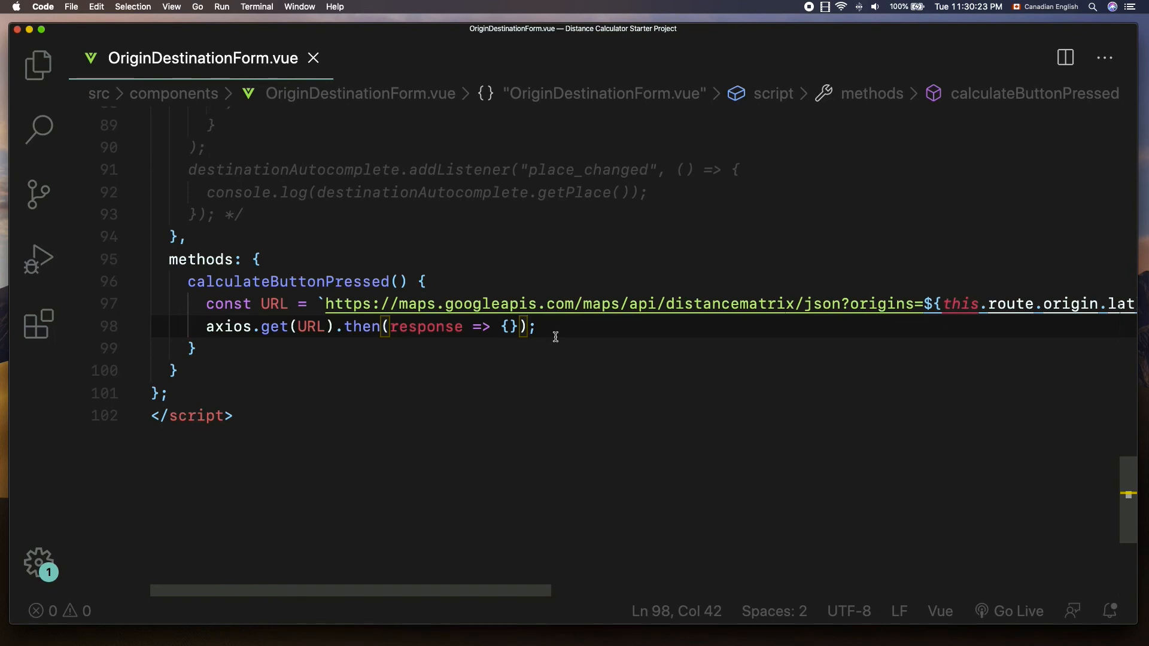
pyautogui.write('.catch();')
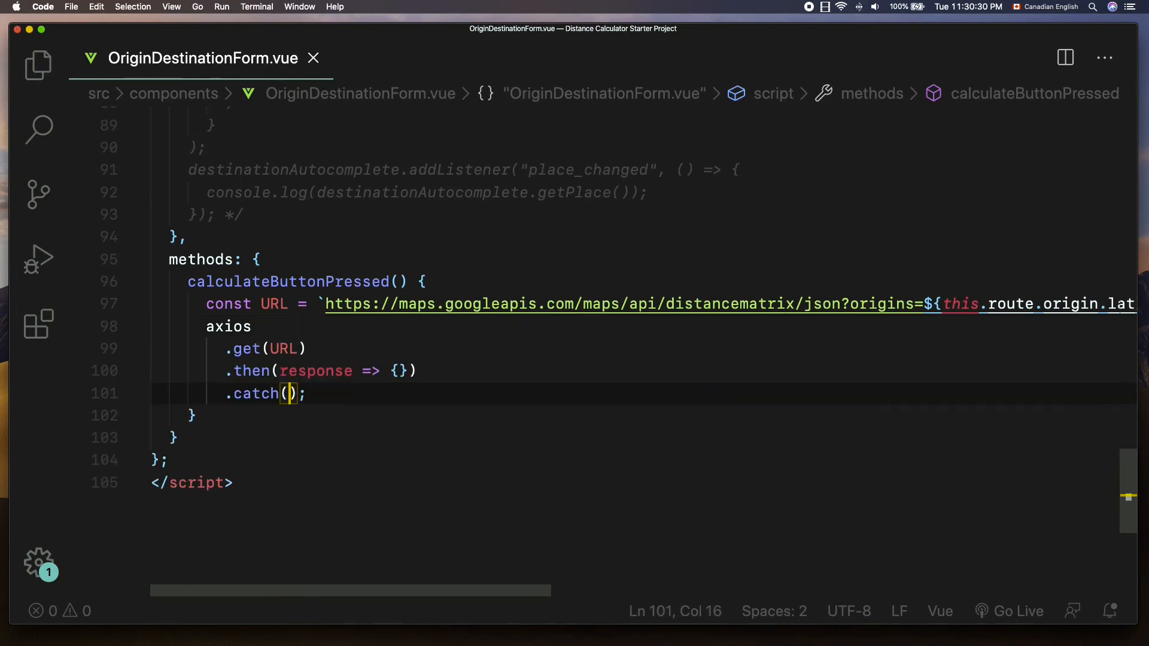
pyautogui.write('error')
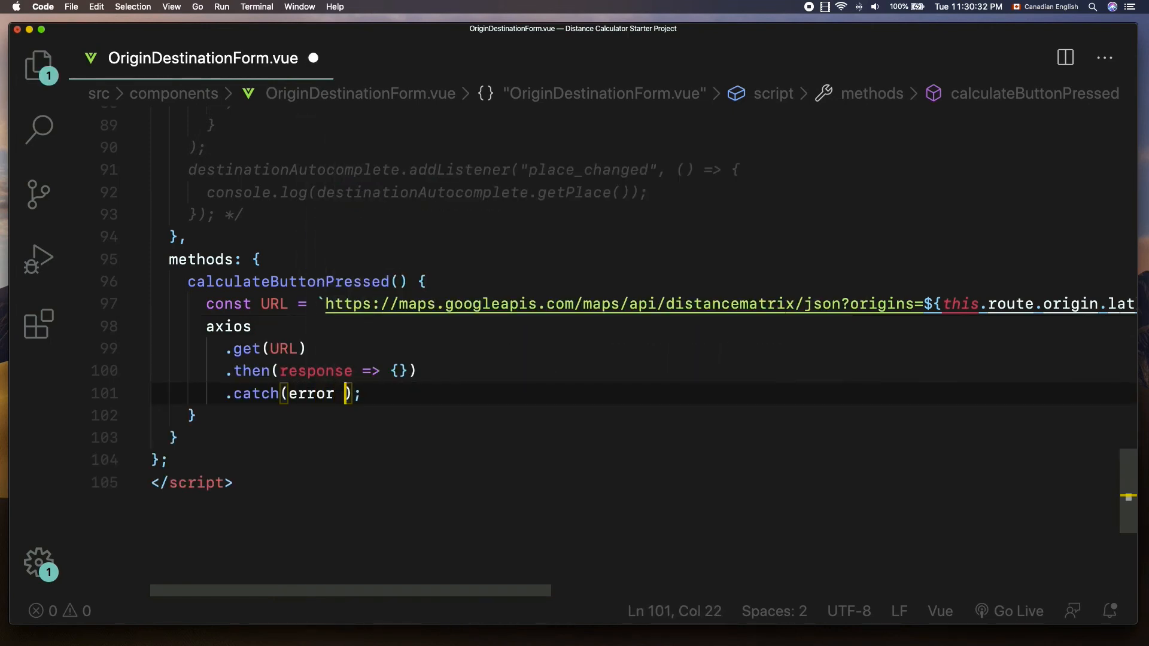
pyautogui.write('=> {}')
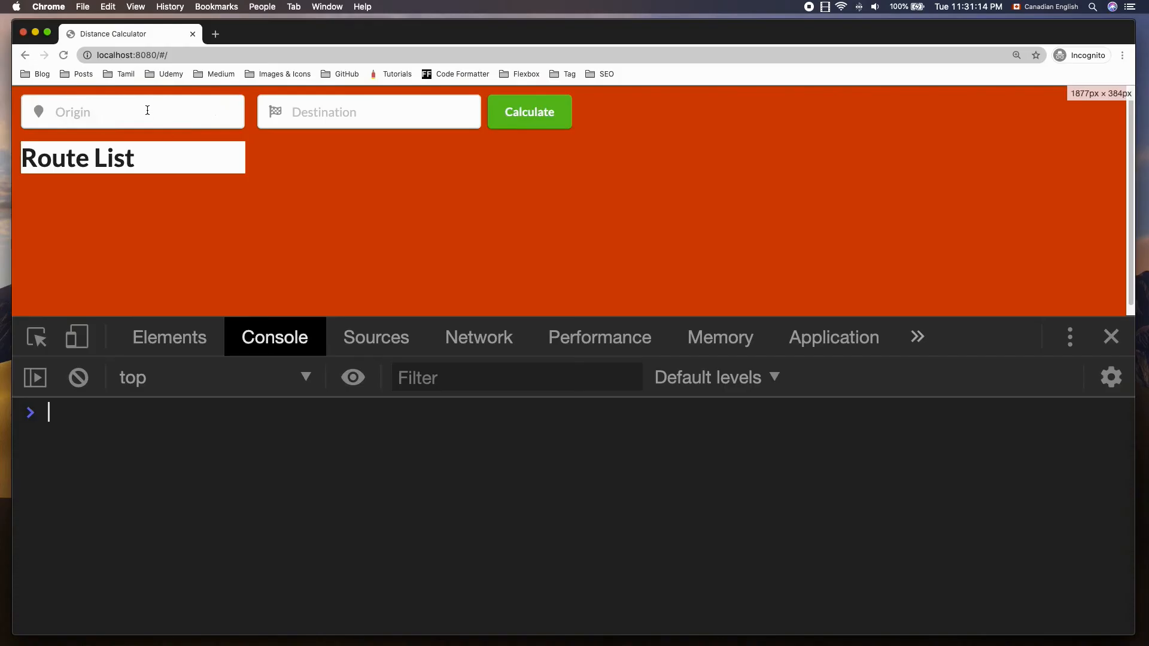
# Enter origin 123 Slater Street and a Waverley Street destination, then calculate.
pyautogui.click(132, 111)
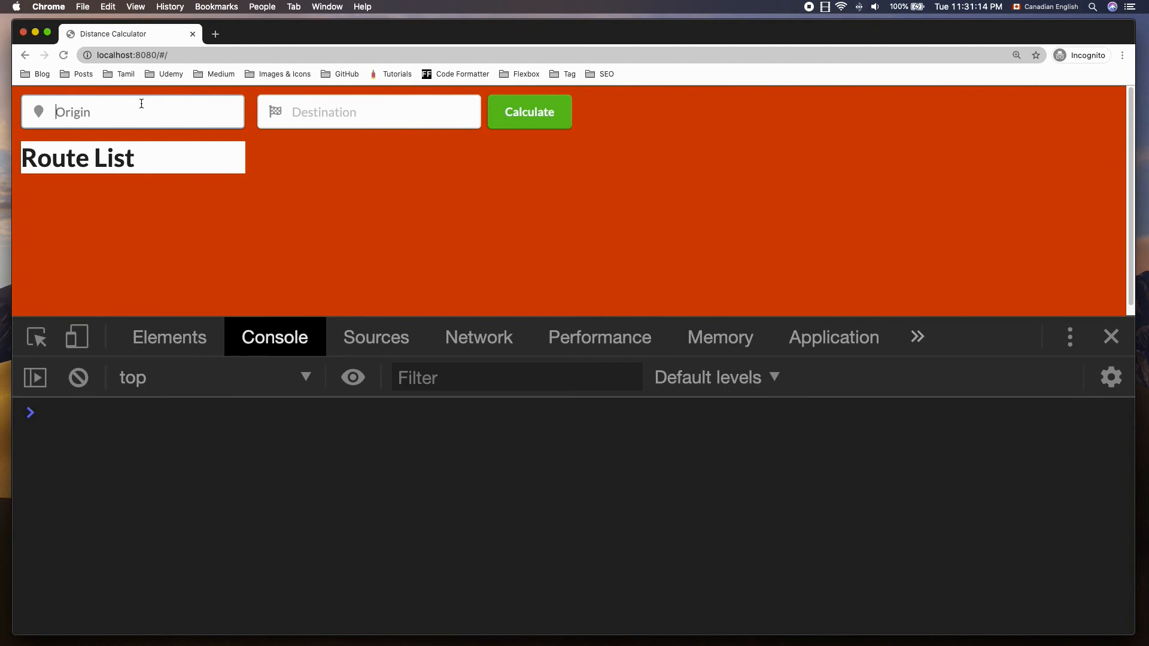
pyautogui.write('12')
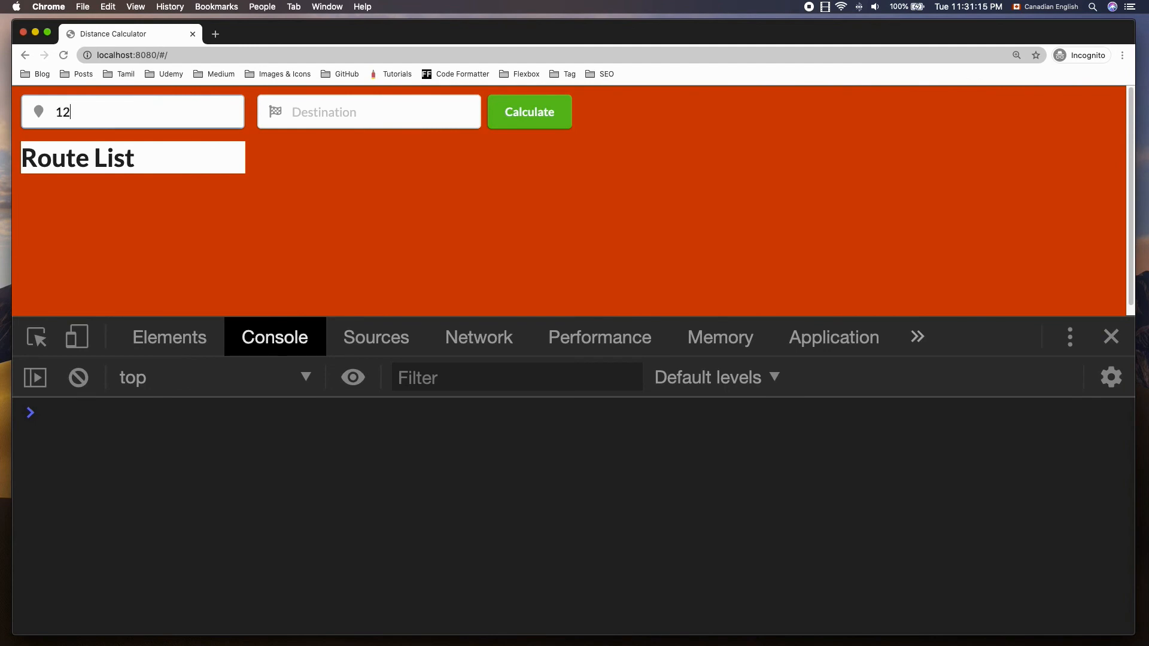
pyautogui.write('3 Slater Street, Ottawa, ON, C')
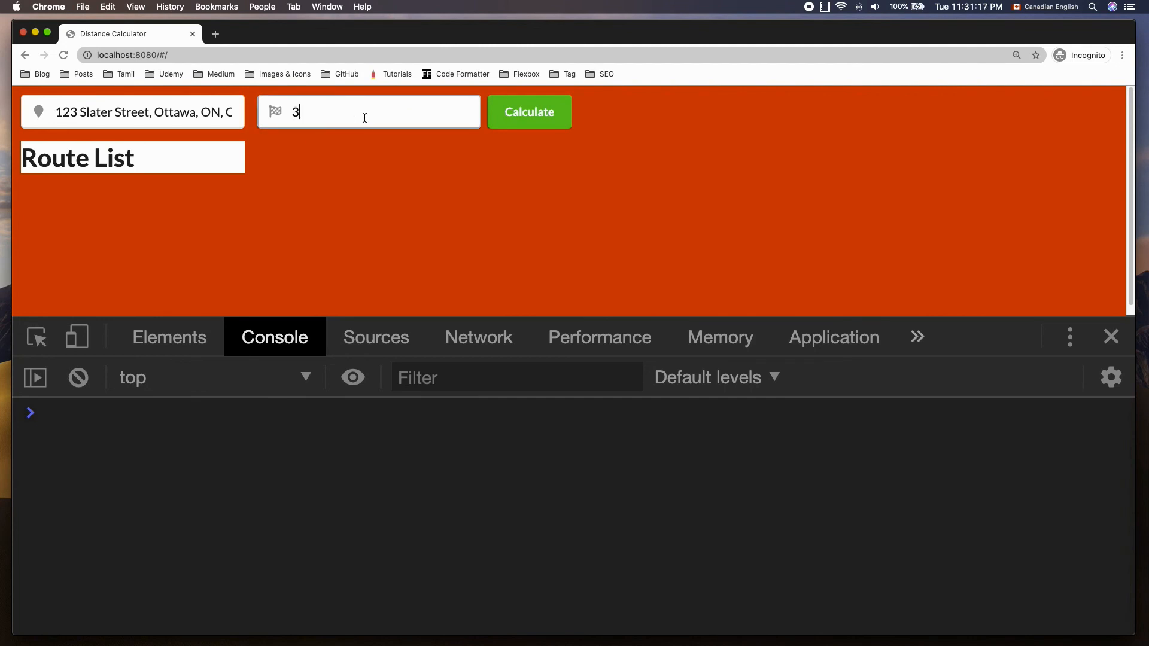
pyautogui.click(529, 111)
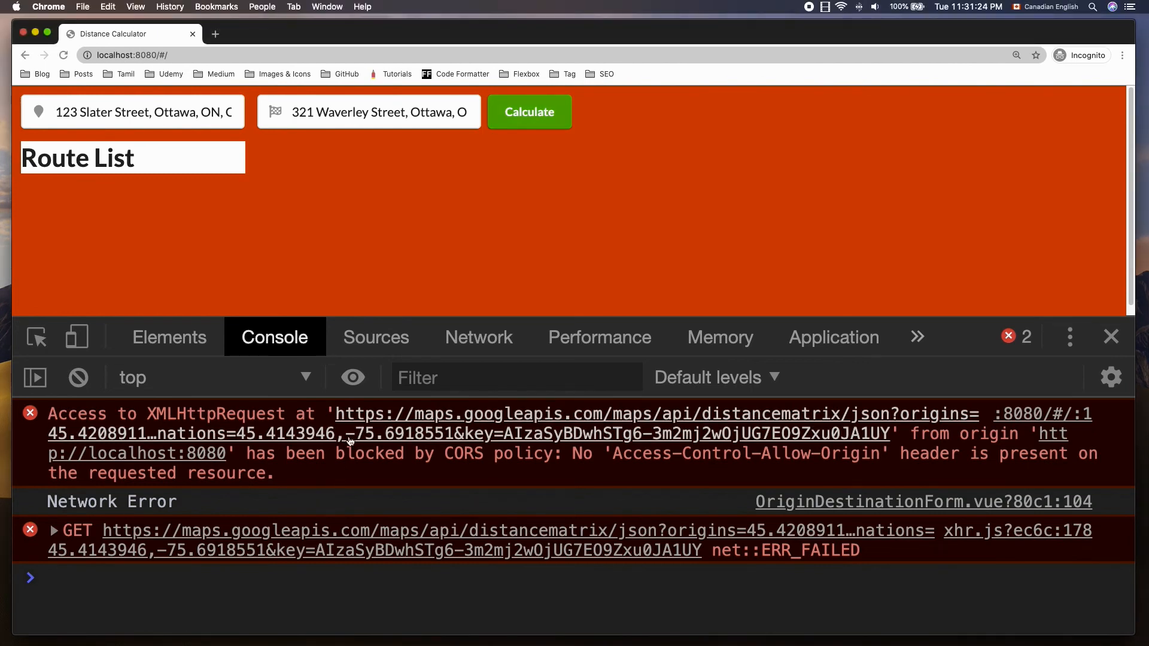
pyautogui.moveTo(375, 444)
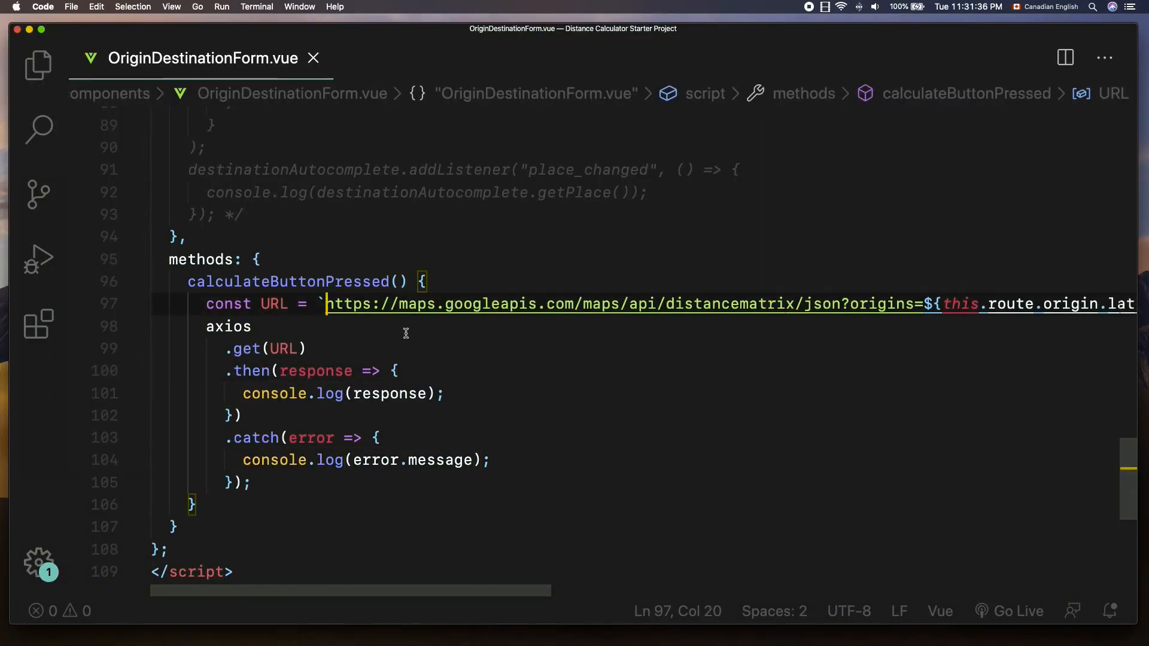
pyautogui.write('h')
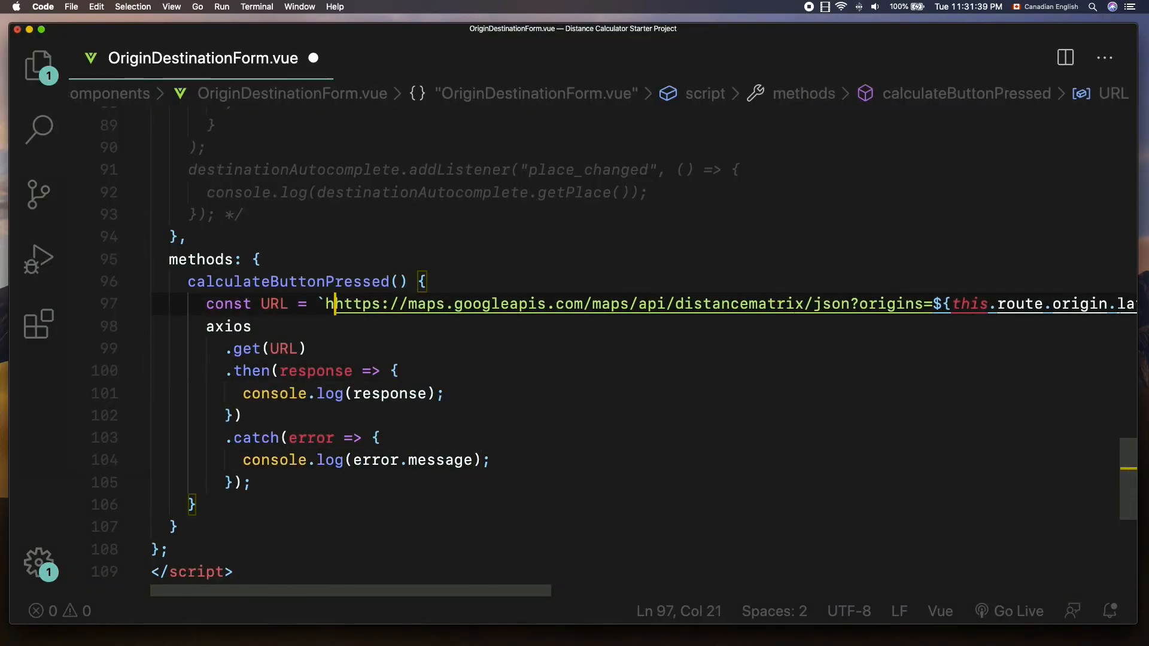
pyautogui.write('ttps:')
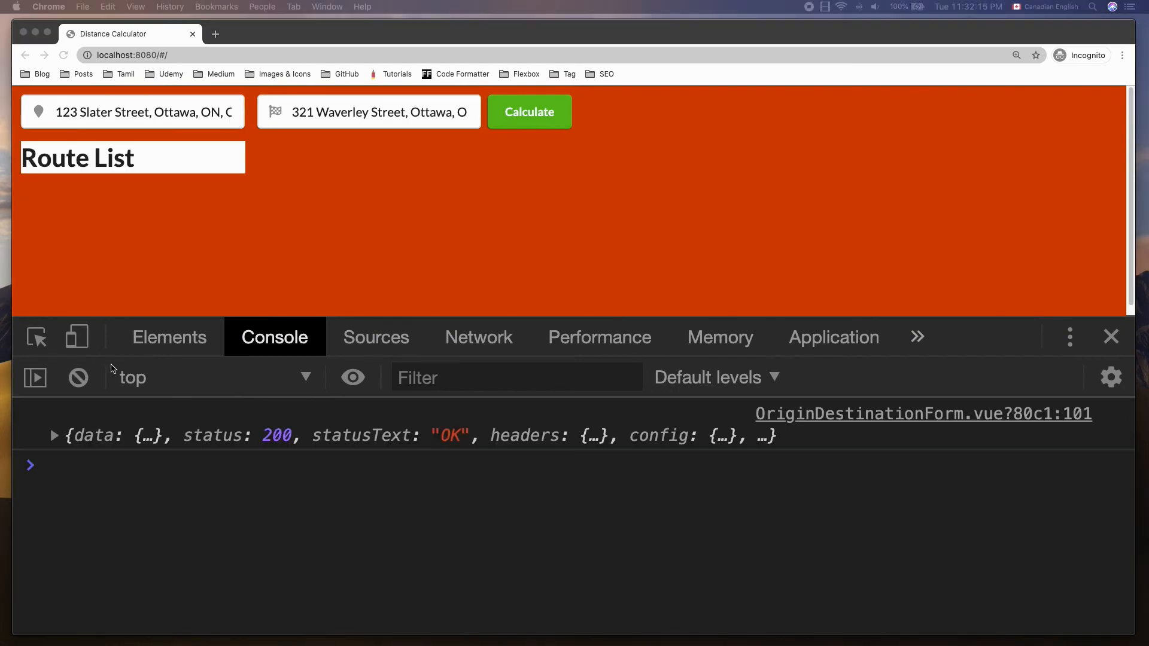
# Expand the logged 200 OK response object and its data property in the Console.
pyautogui.click(53, 435)
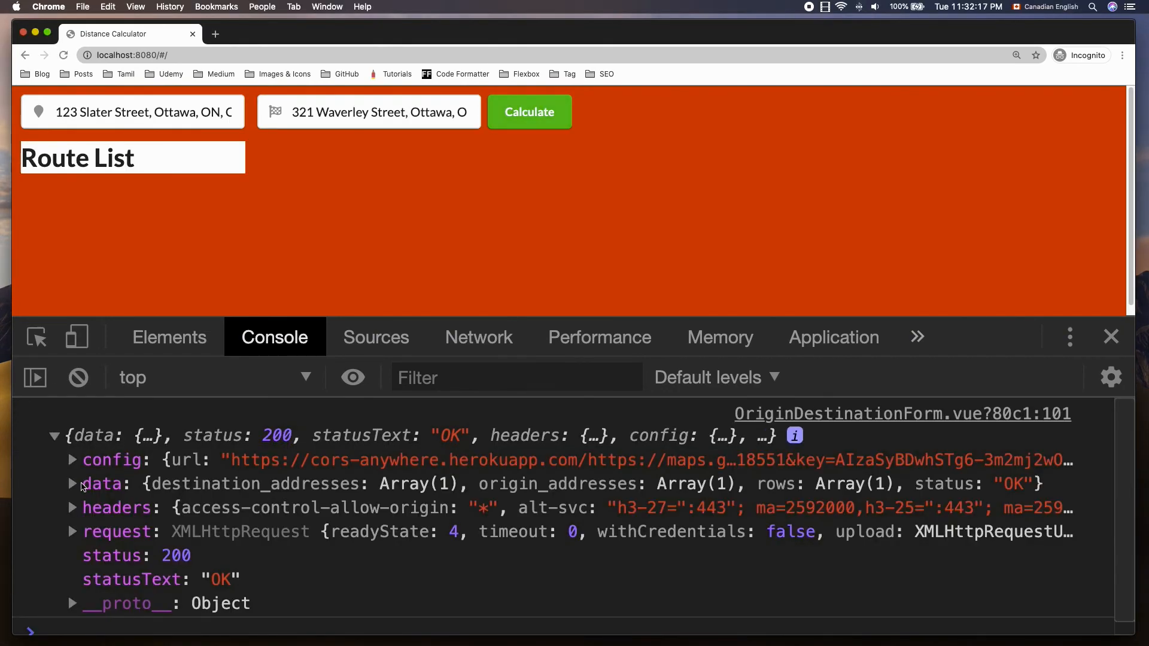
pyautogui.click(72, 483)
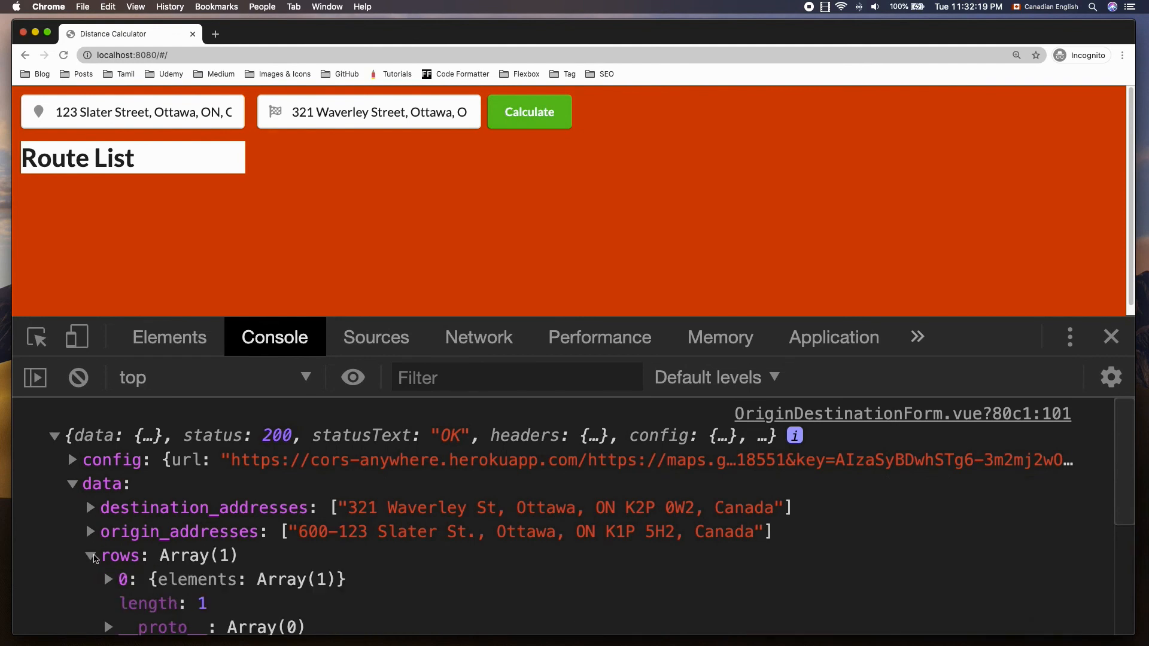